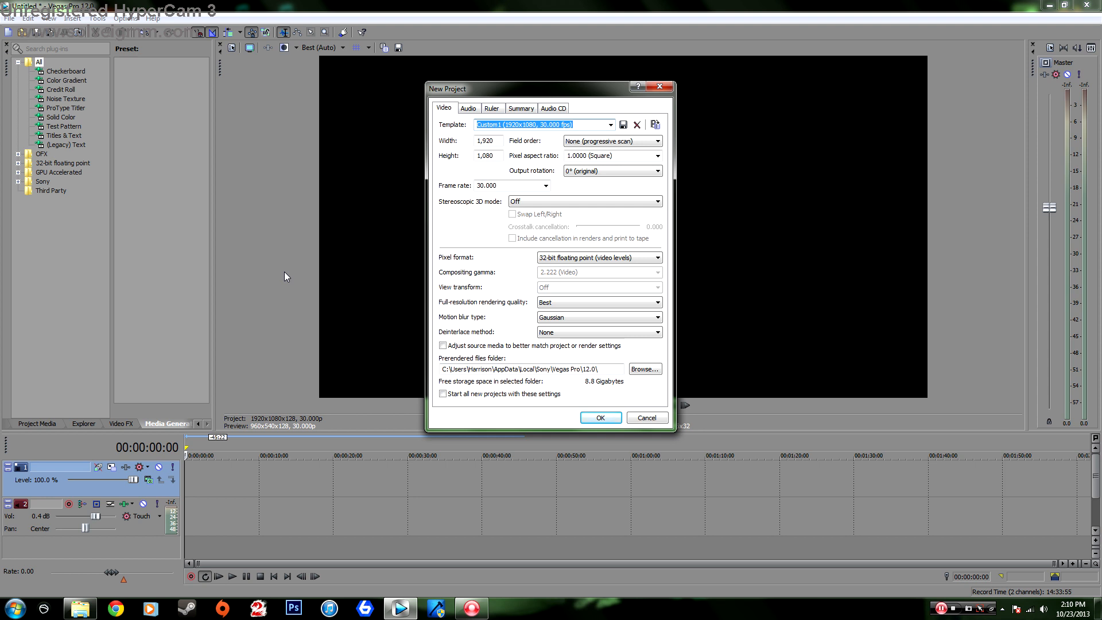
mouse_move(247, 481)
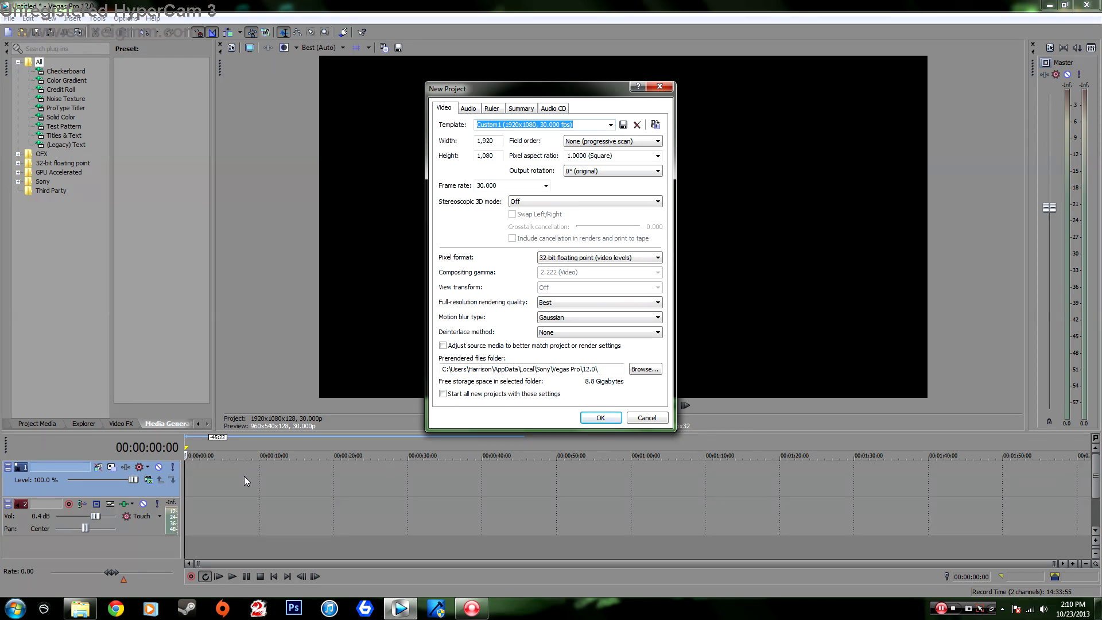
- Accept the 1920x1080, 30 fps, 32-bit new project settings and return to the empty timeline
left_click(598, 417)
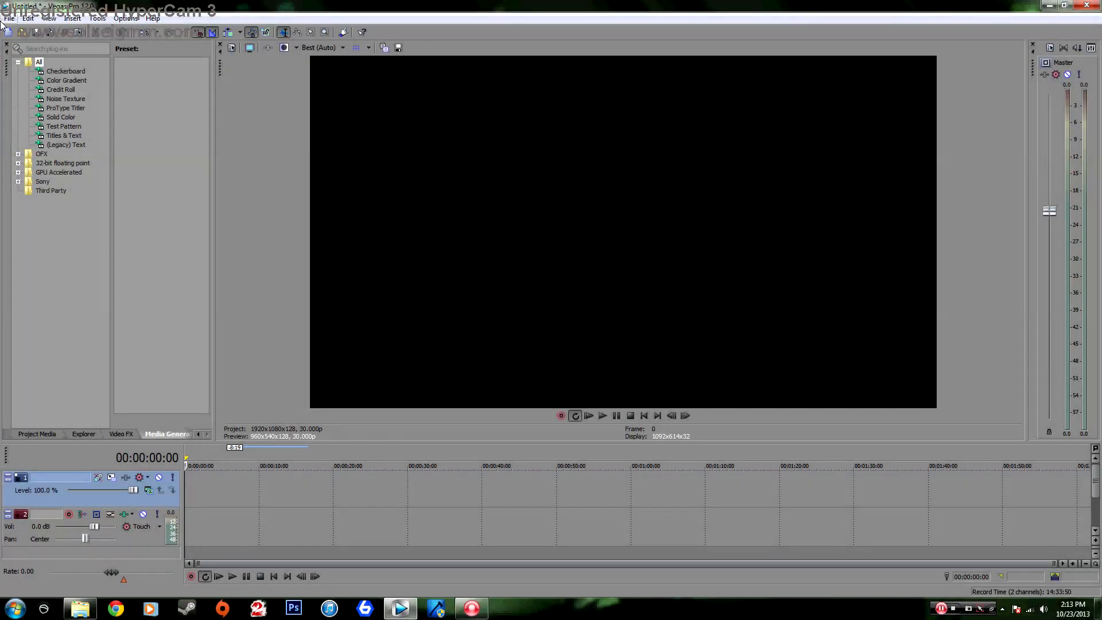
- Start another new project from the File menu without saving the untitled one
left_click(9, 19)
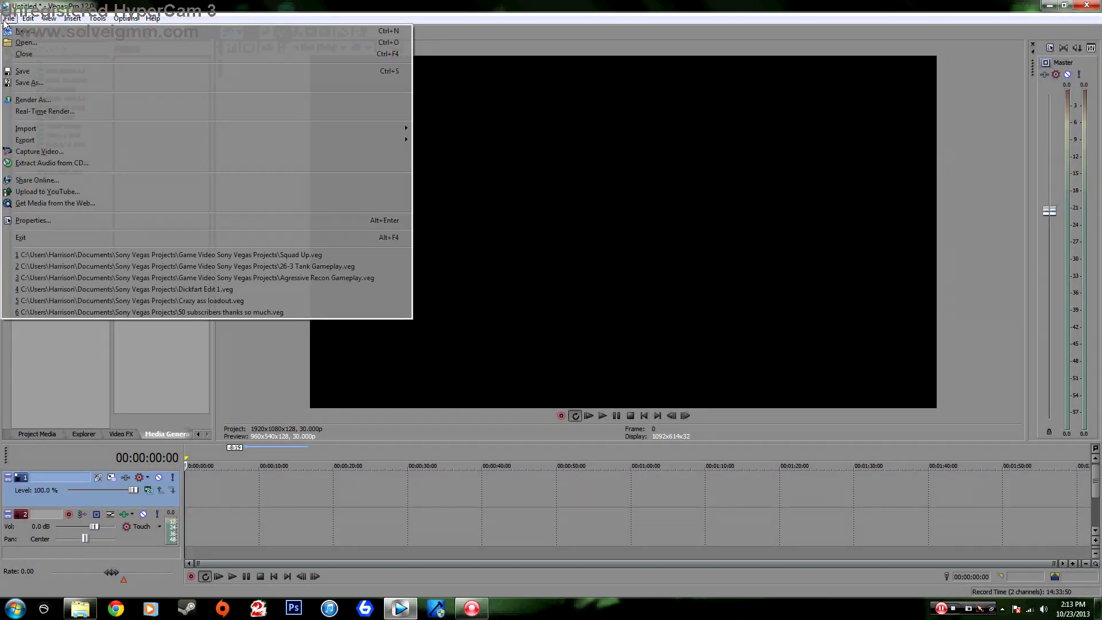
mouse_move(21, 31)
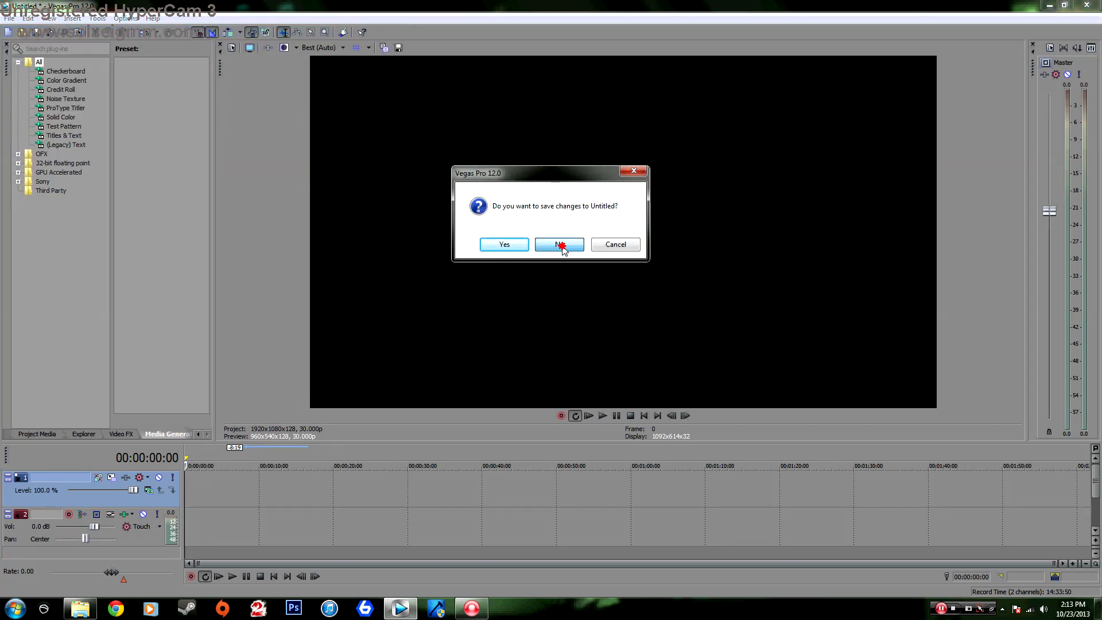
left_click(558, 244)
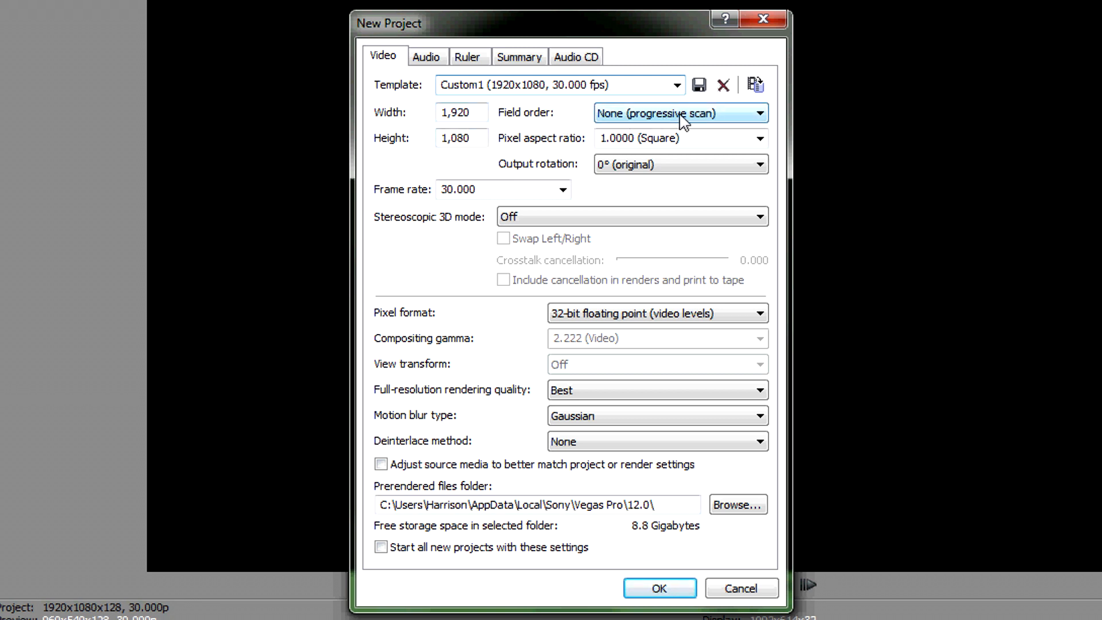
mouse_move(537, 157)
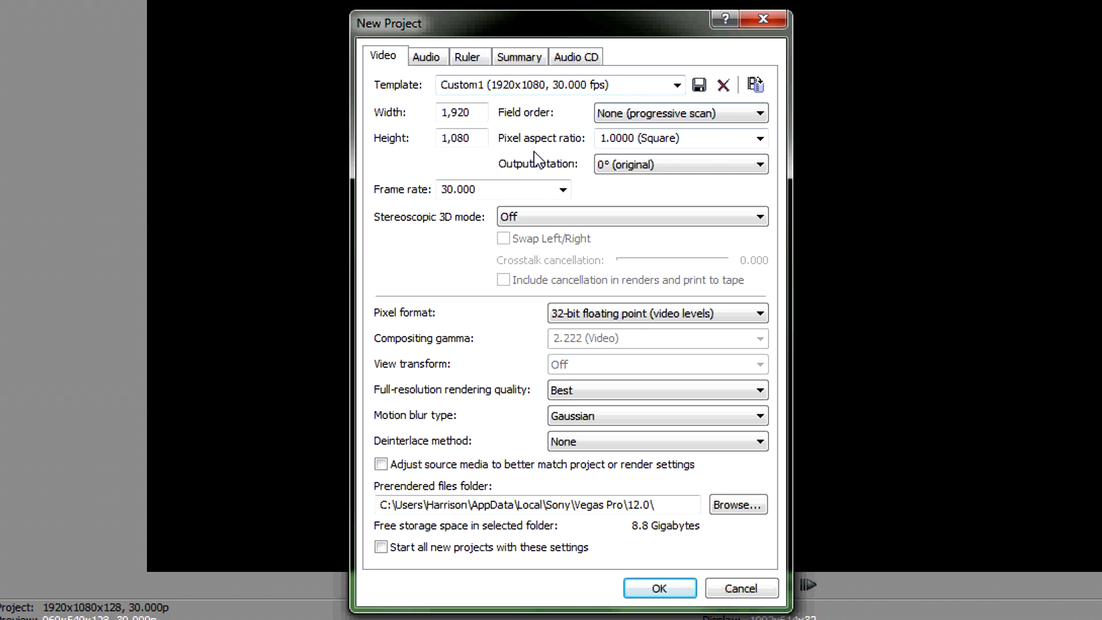
- Set pixel format to 32-bit floating point (video levels) and make these settings the default for new projects
left_click(757, 138)
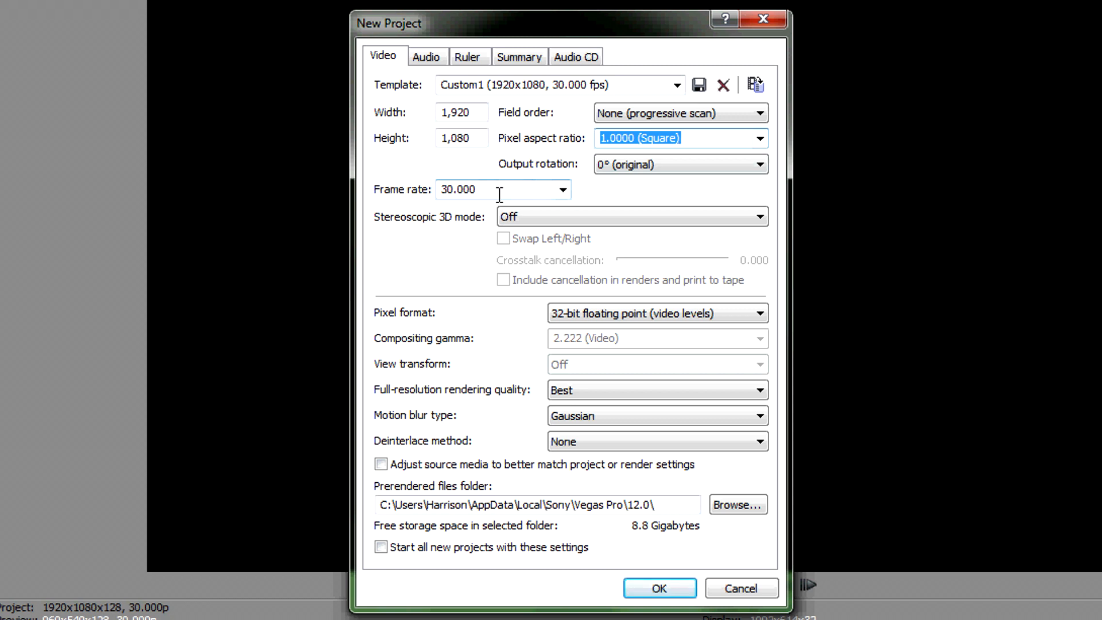
mouse_move(425, 147)
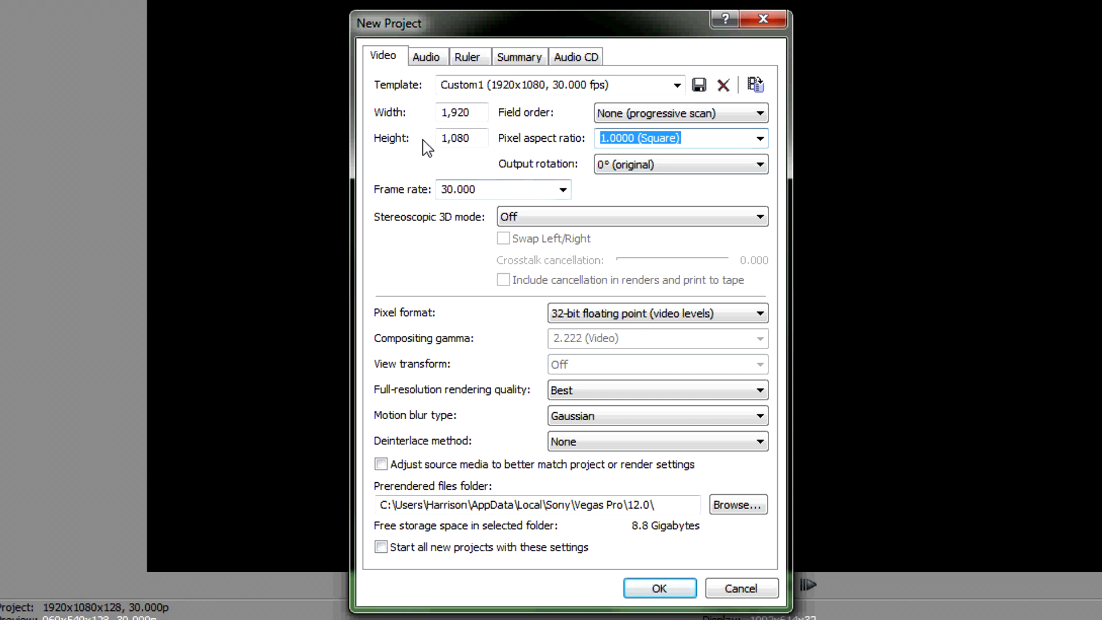
mouse_move(745, 287)
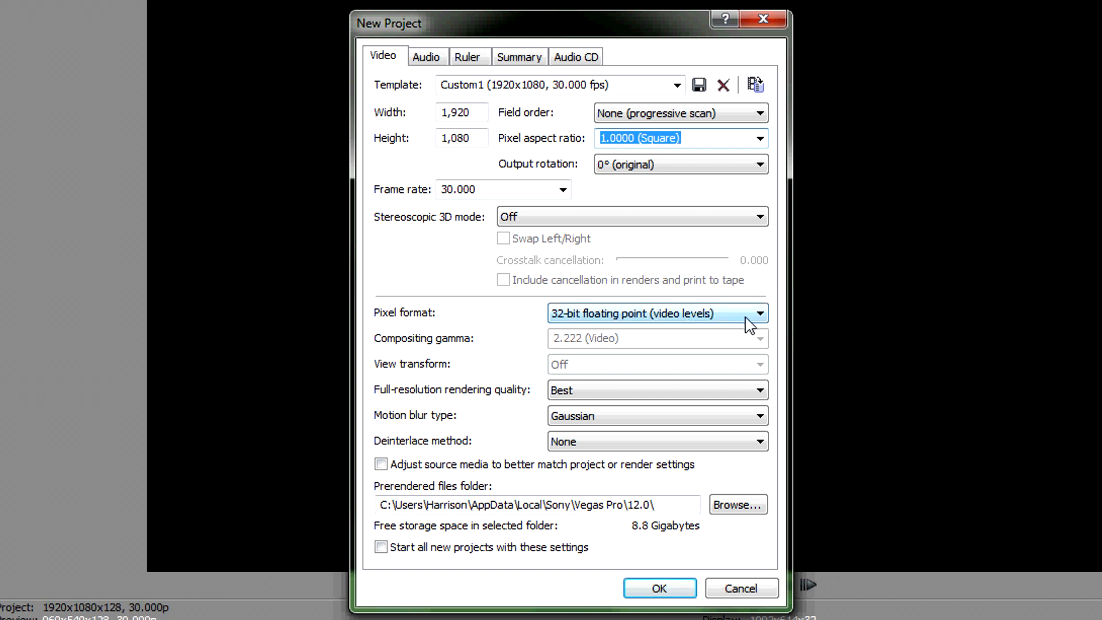
left_click(758, 313)
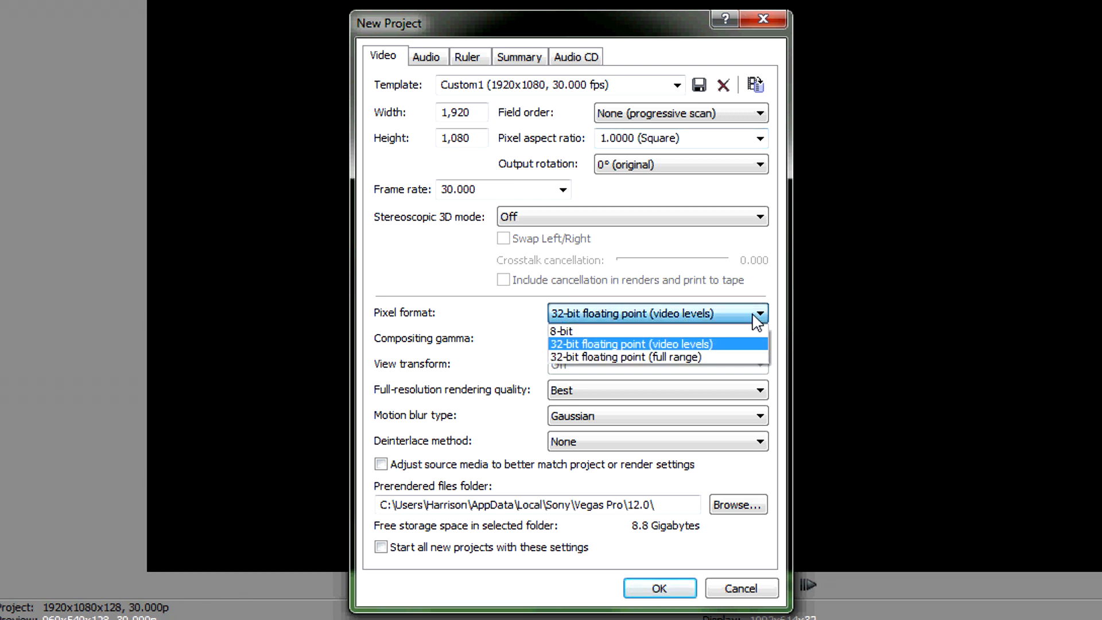
left_click(629, 344)
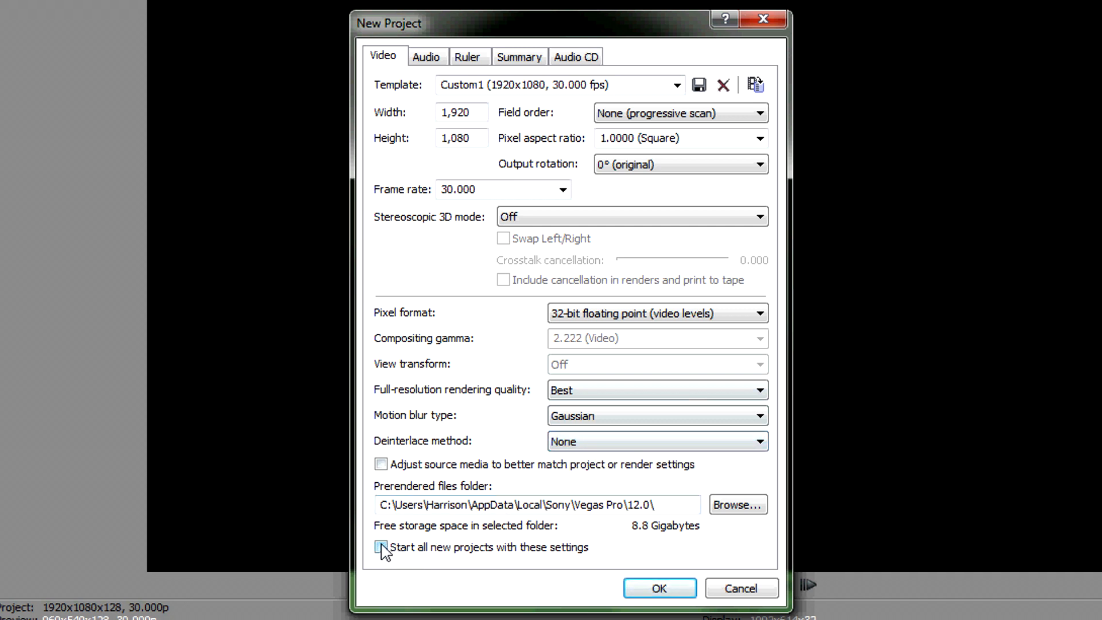
left_click(380, 547)
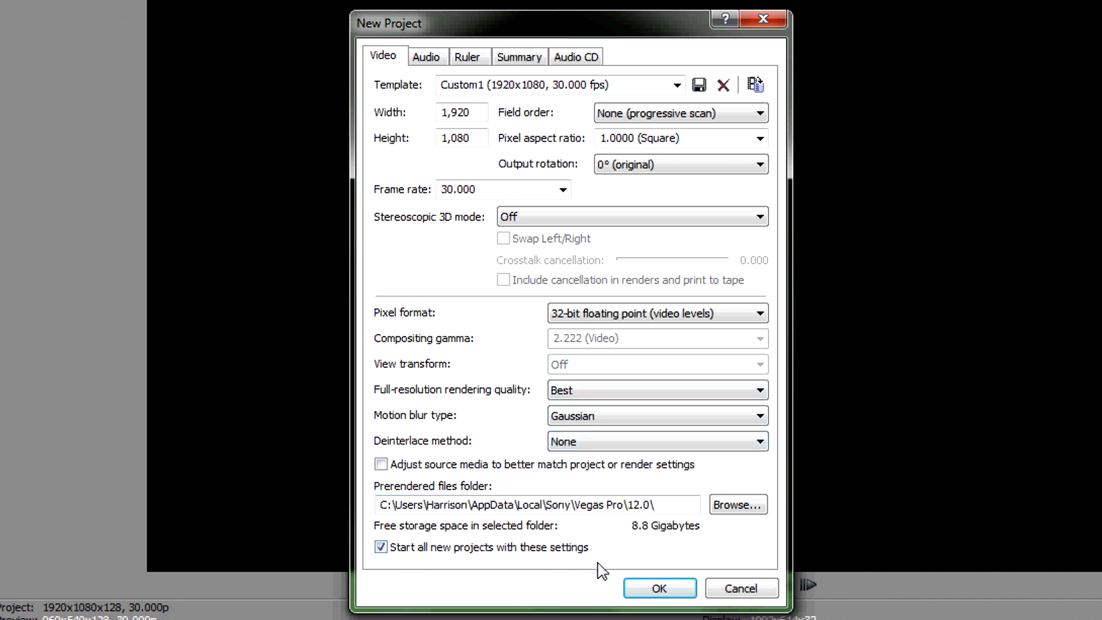
left_click(426, 56)
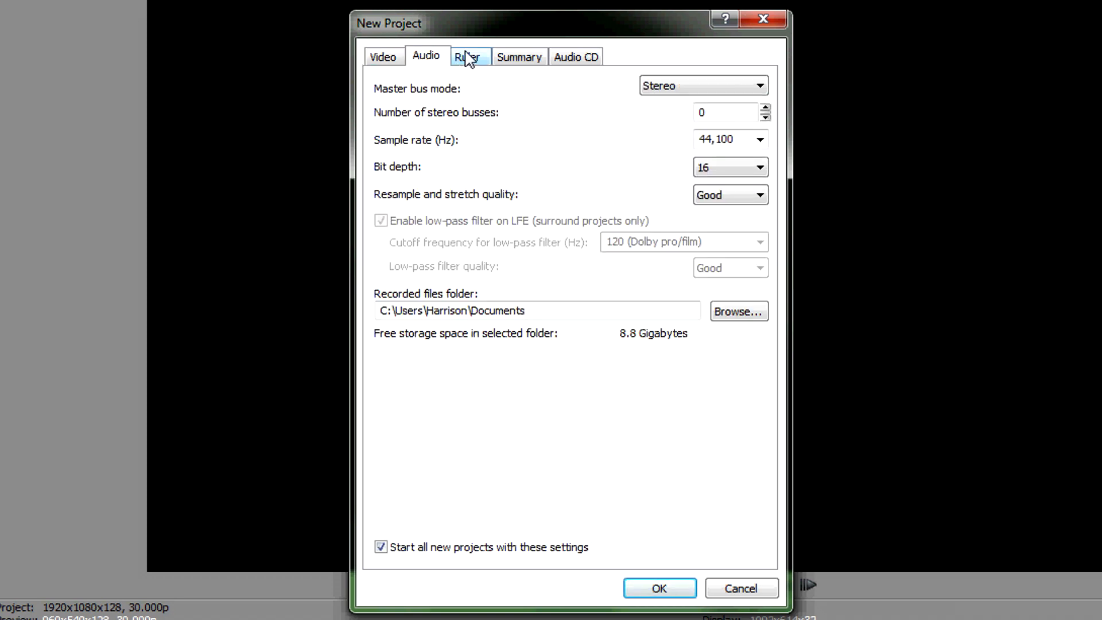
left_click(576, 56)
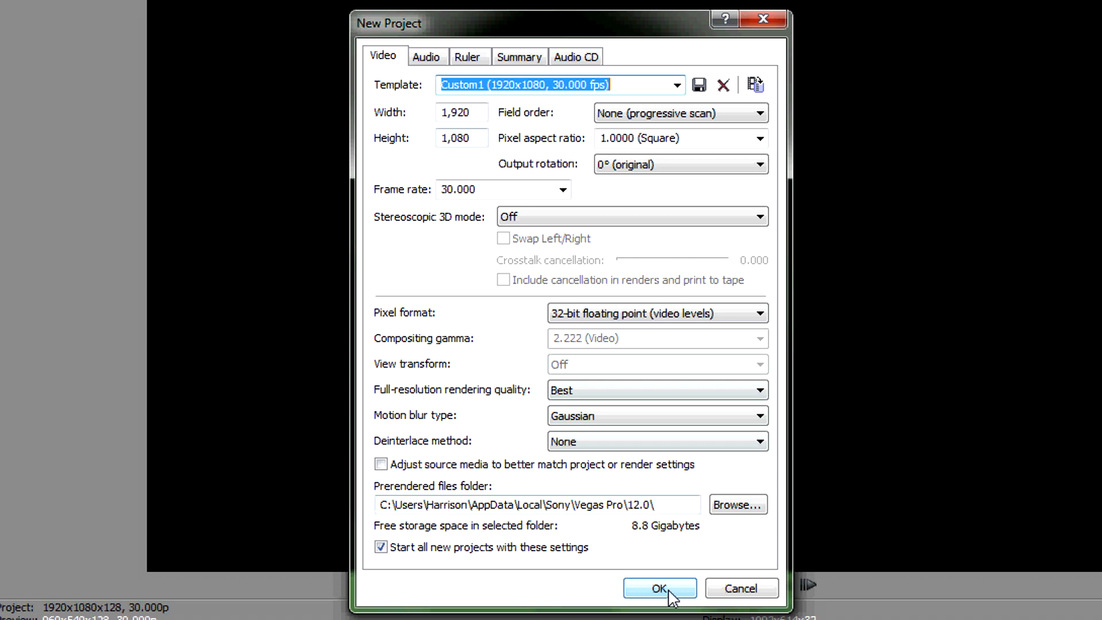
left_click(657, 588)
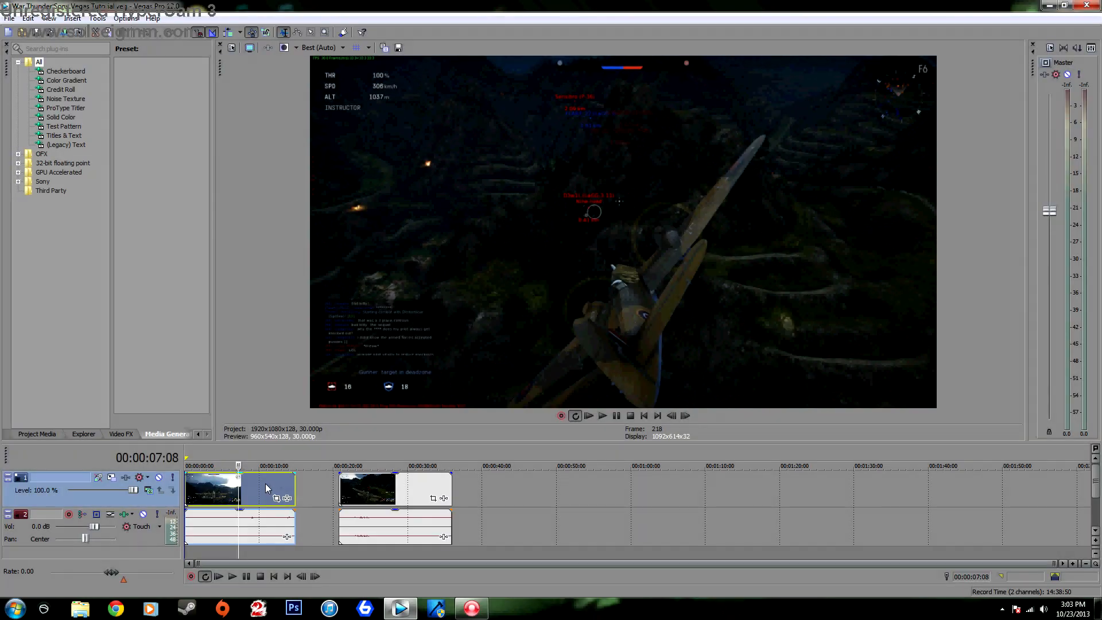
- Turn on Disable Resample for the first gameplay clip from its Switches menu
right_click(266, 487)
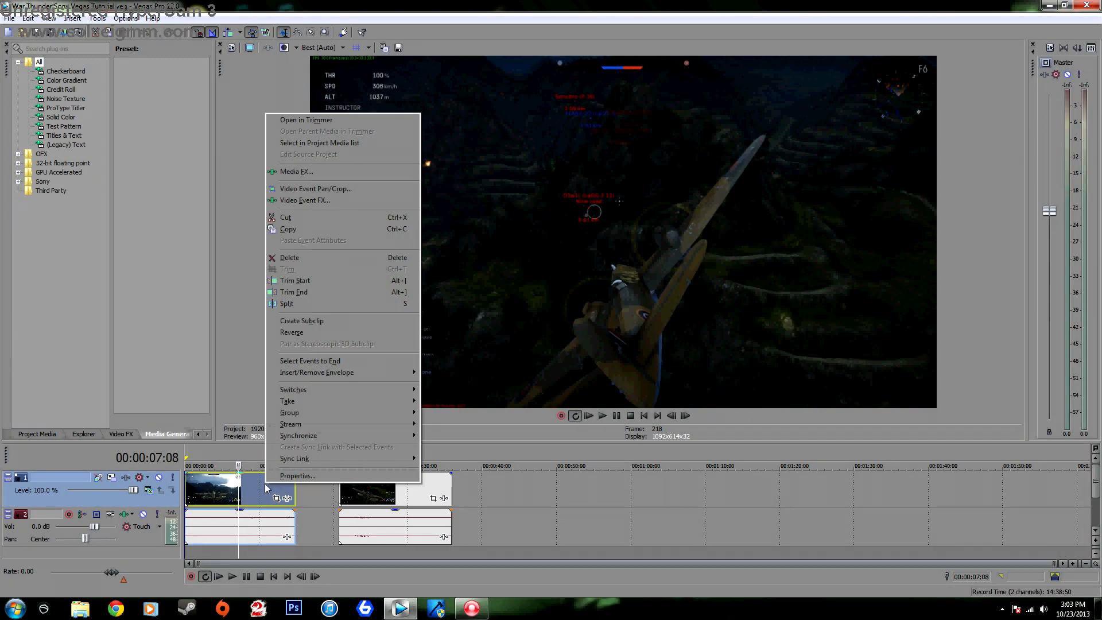
mouse_move(294, 475)
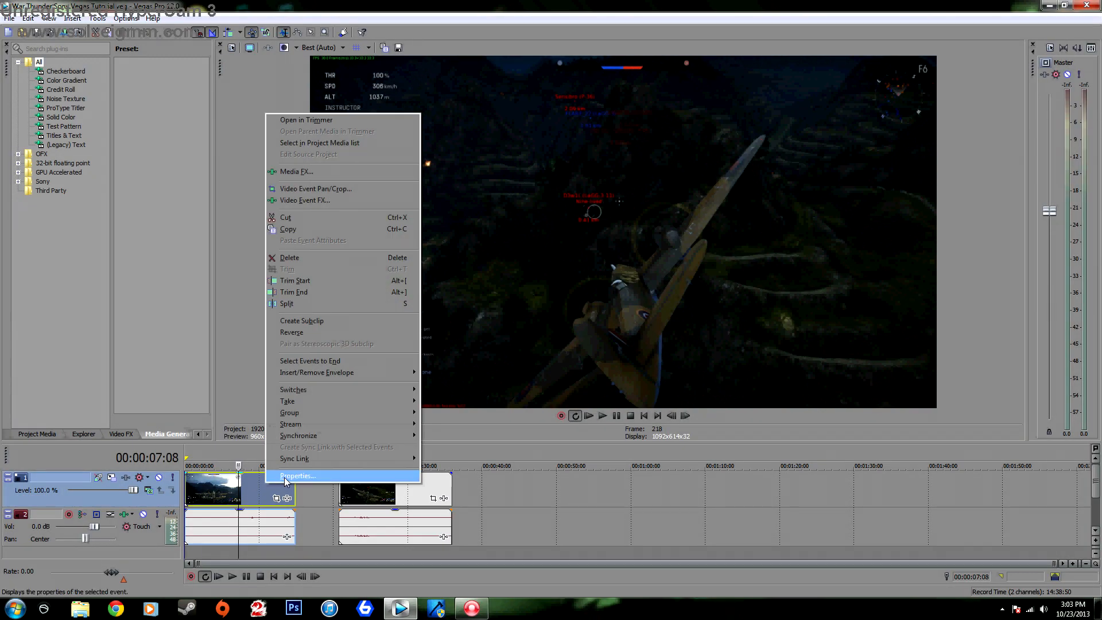
mouse_move(293, 389)
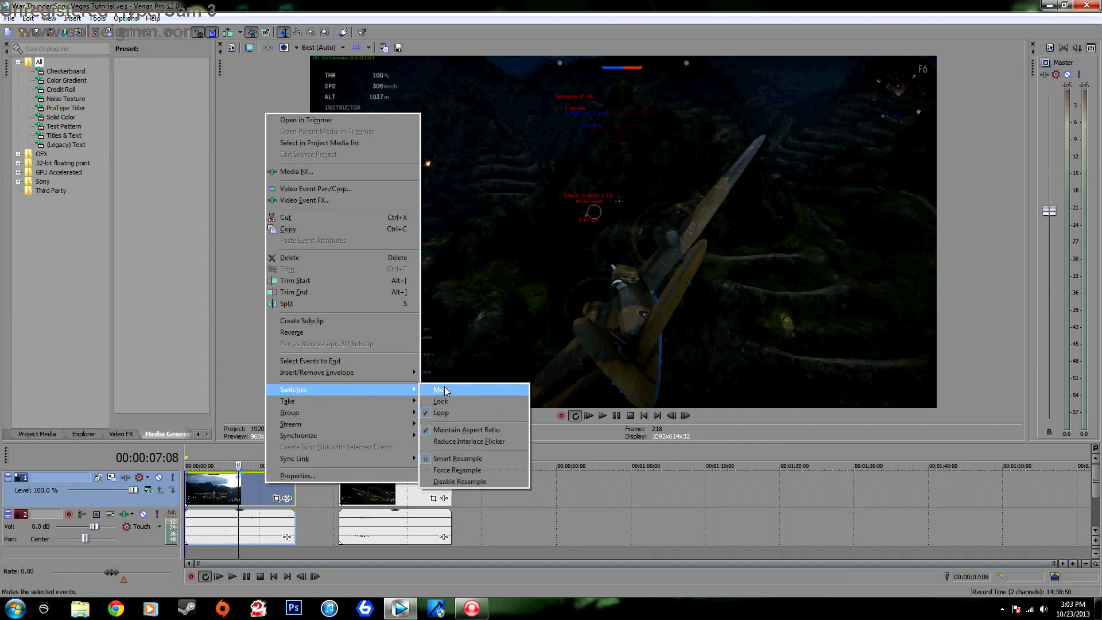
mouse_move(474, 482)
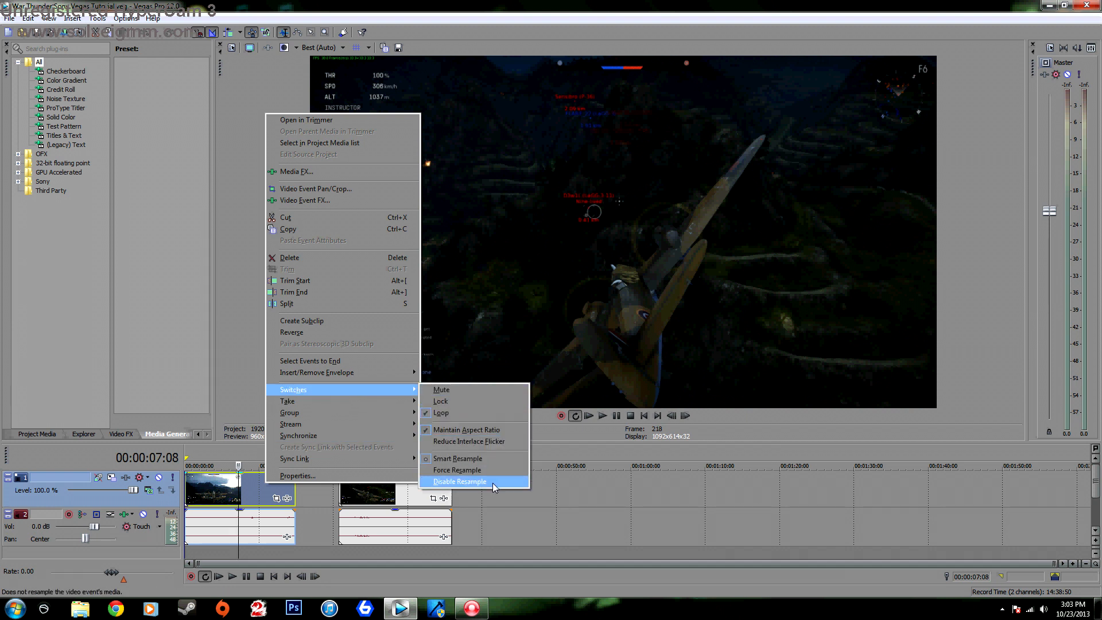
left_click(460, 482)
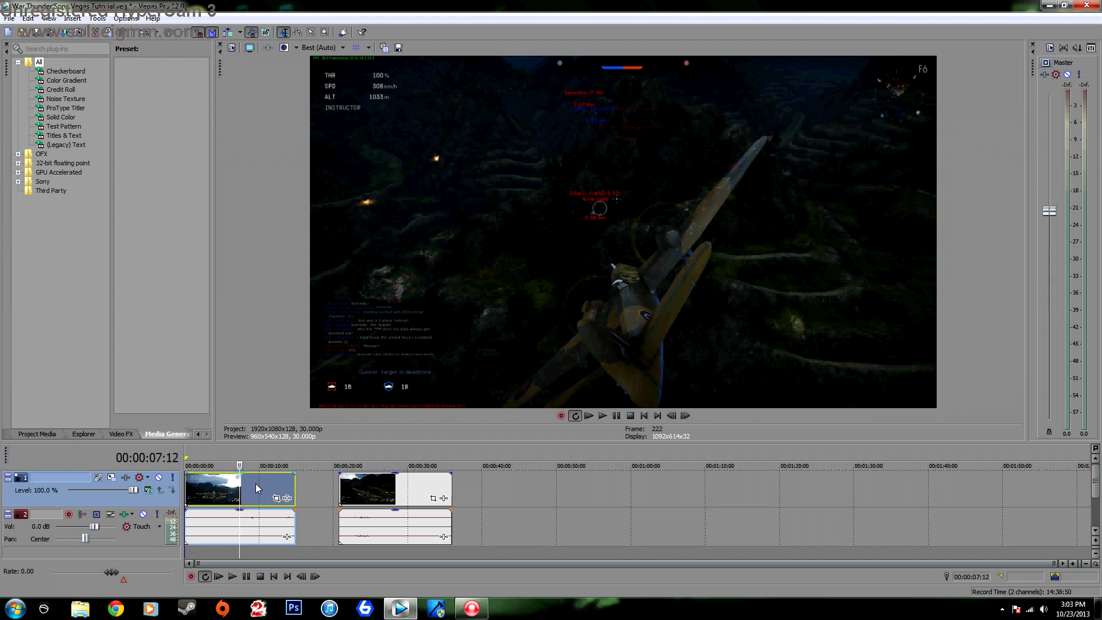
- Add Color Corrector, Color Corrector (Secondary), Sharpen and Levels effects to the first clip
right_click(263, 489)
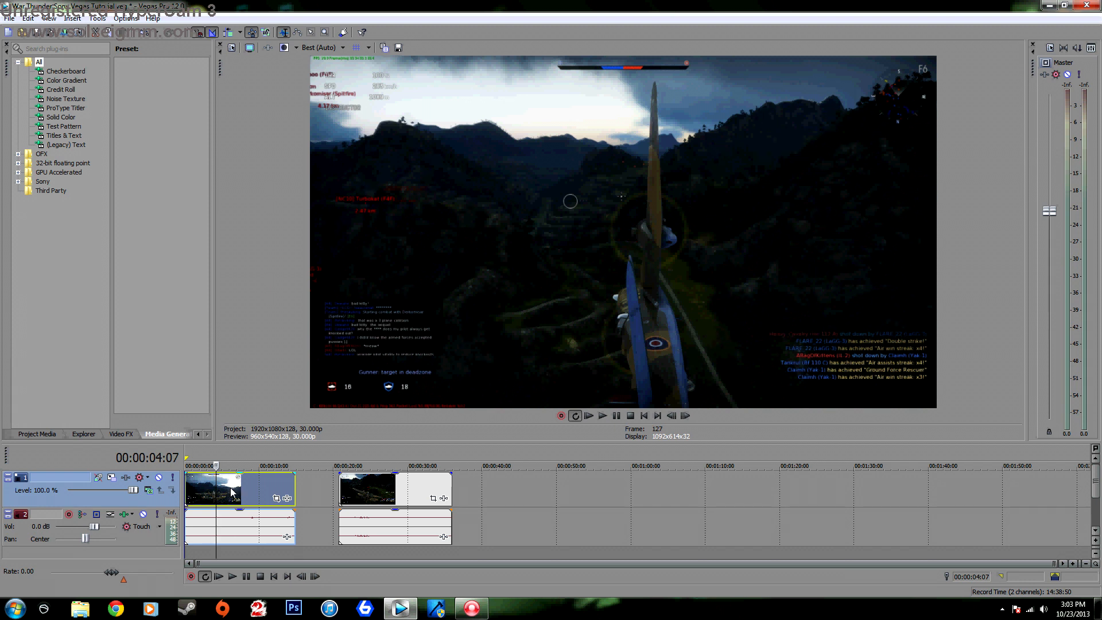
right_click(232, 489)
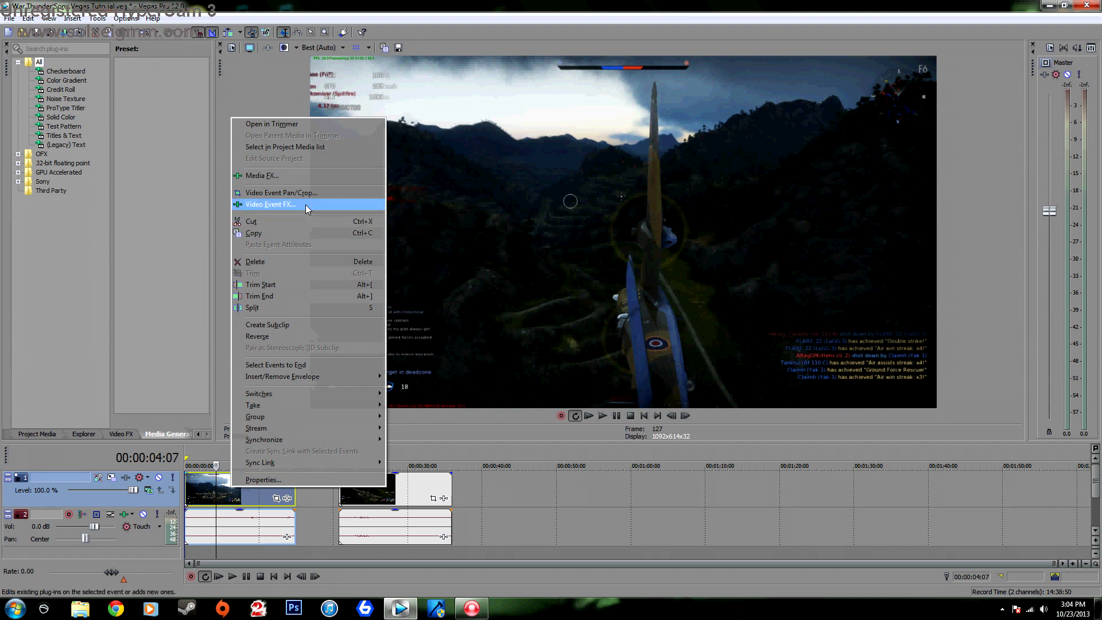
left_click(269, 204)
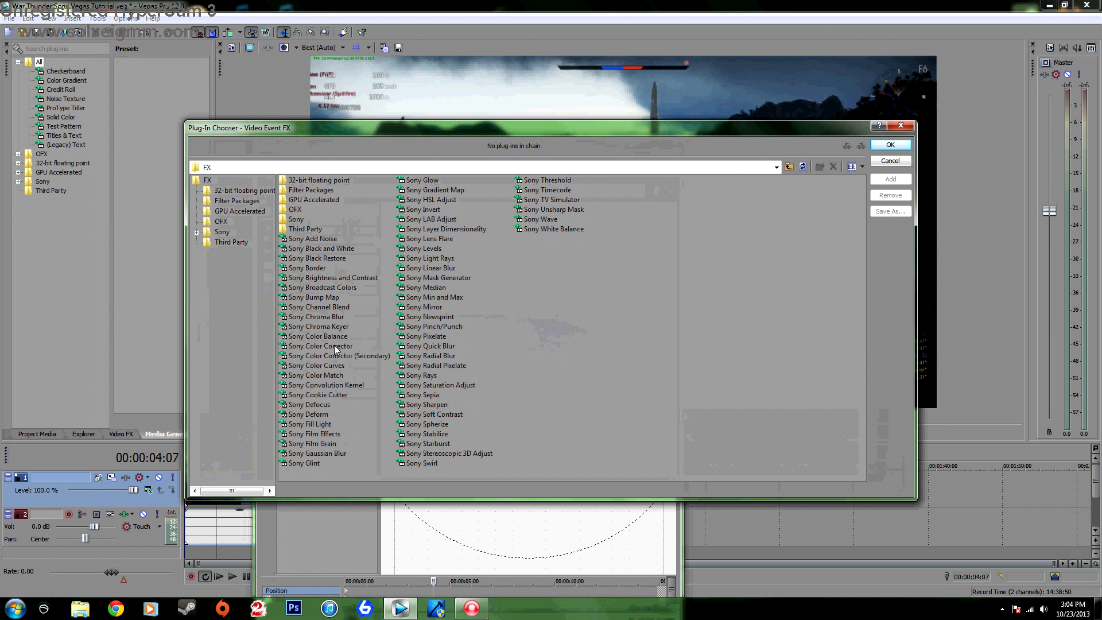
left_click(319, 345)
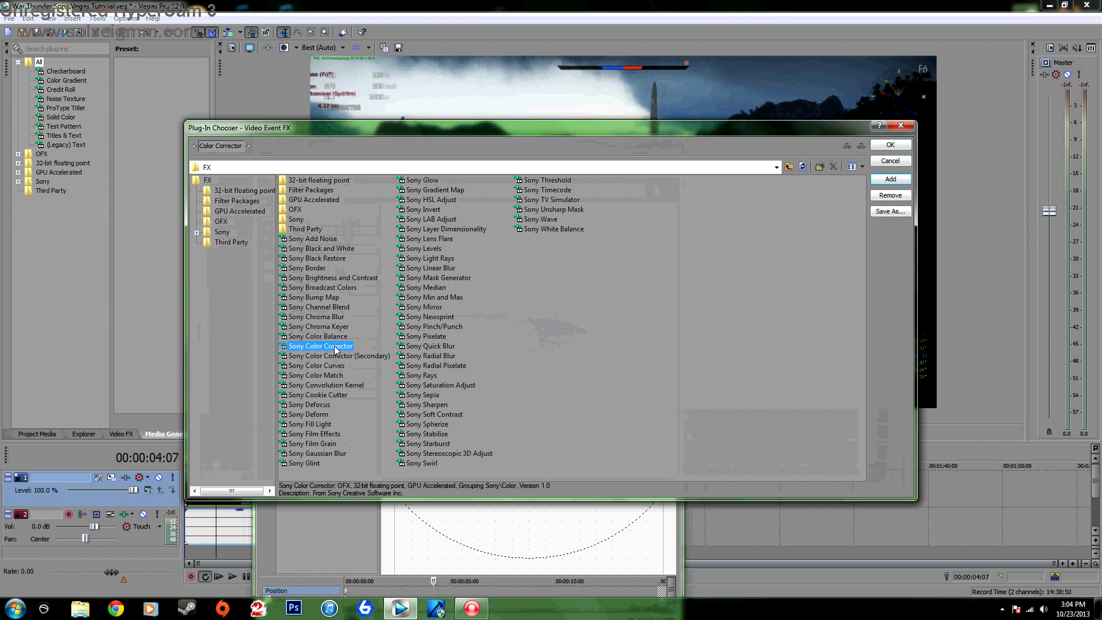
mouse_move(364, 360)
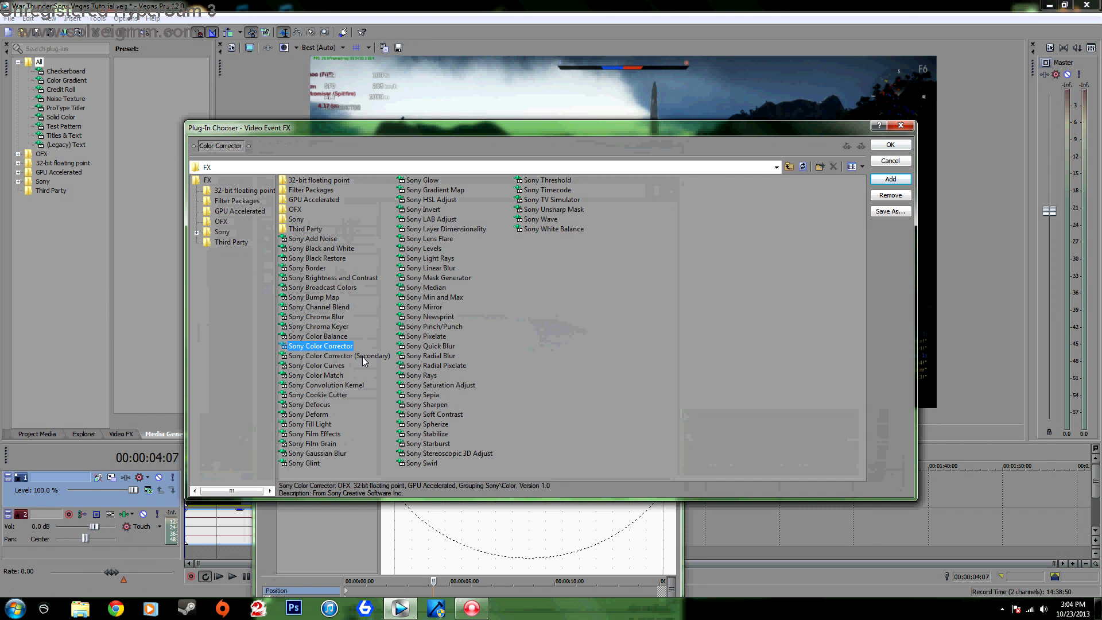
left_click(339, 356)
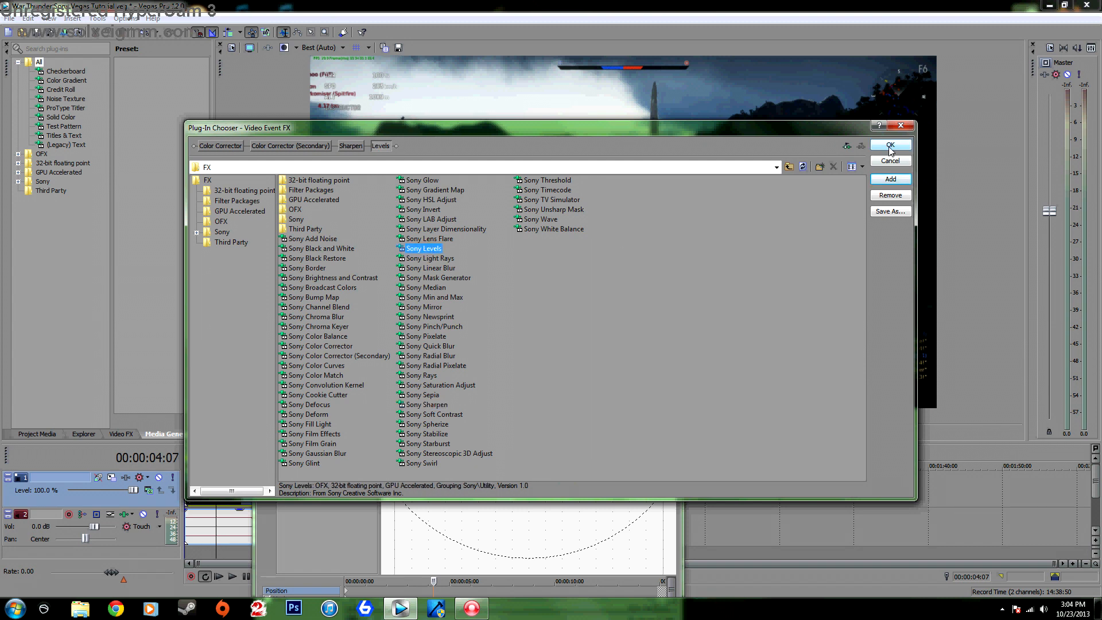
left_click(889, 145)
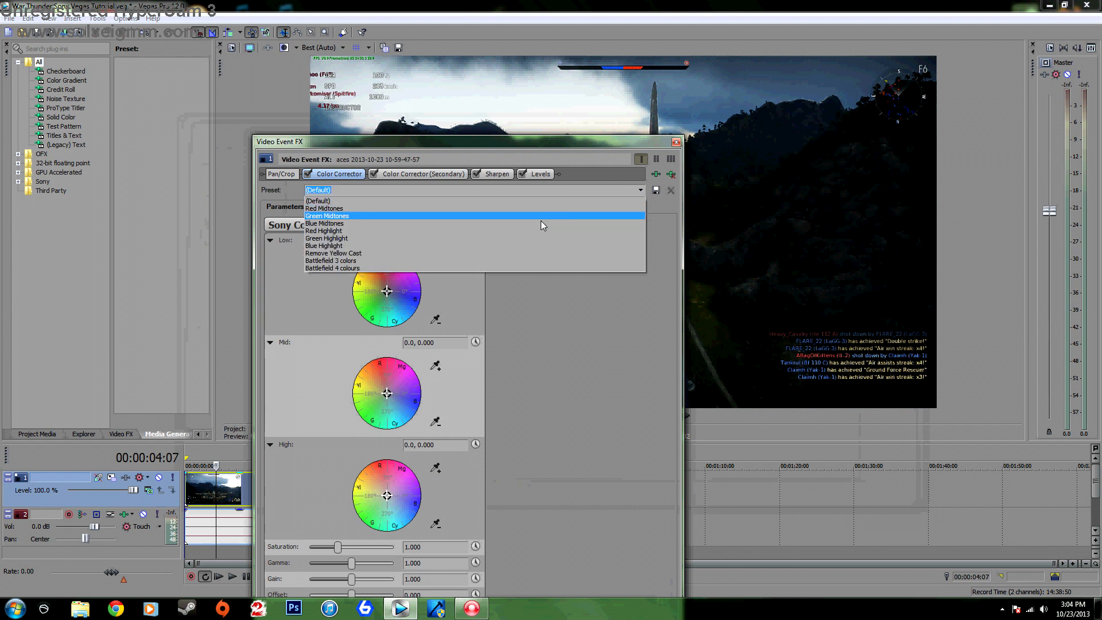
mouse_move(494, 253)
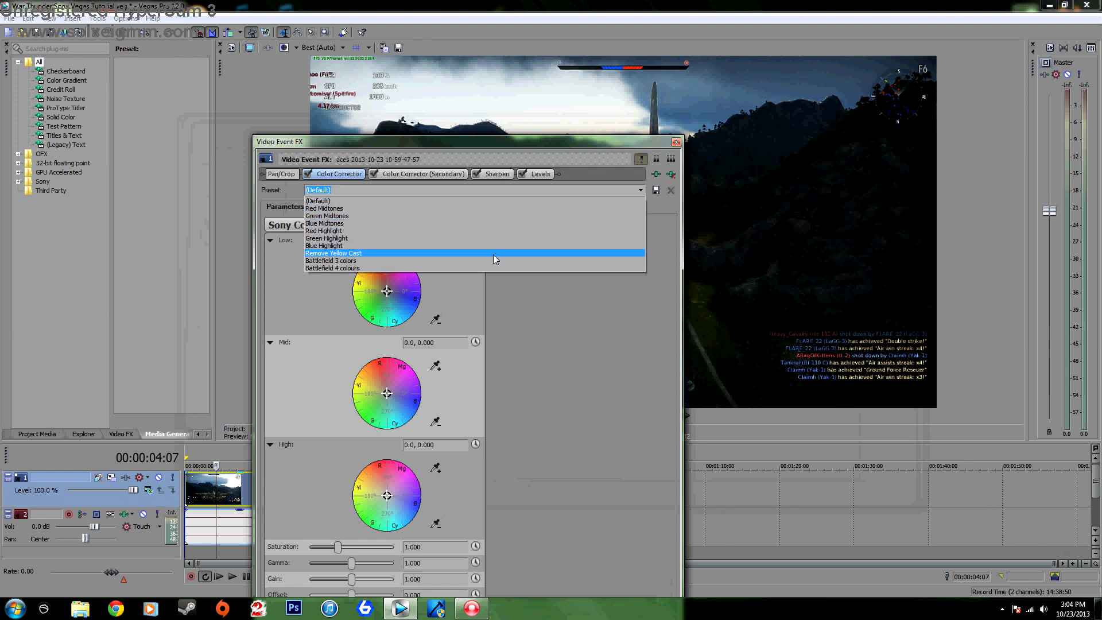
- Apply the Battlefield 3 colors Color Corrector preset and inspect the secondary corrector's limit sections
left_click(330, 260)
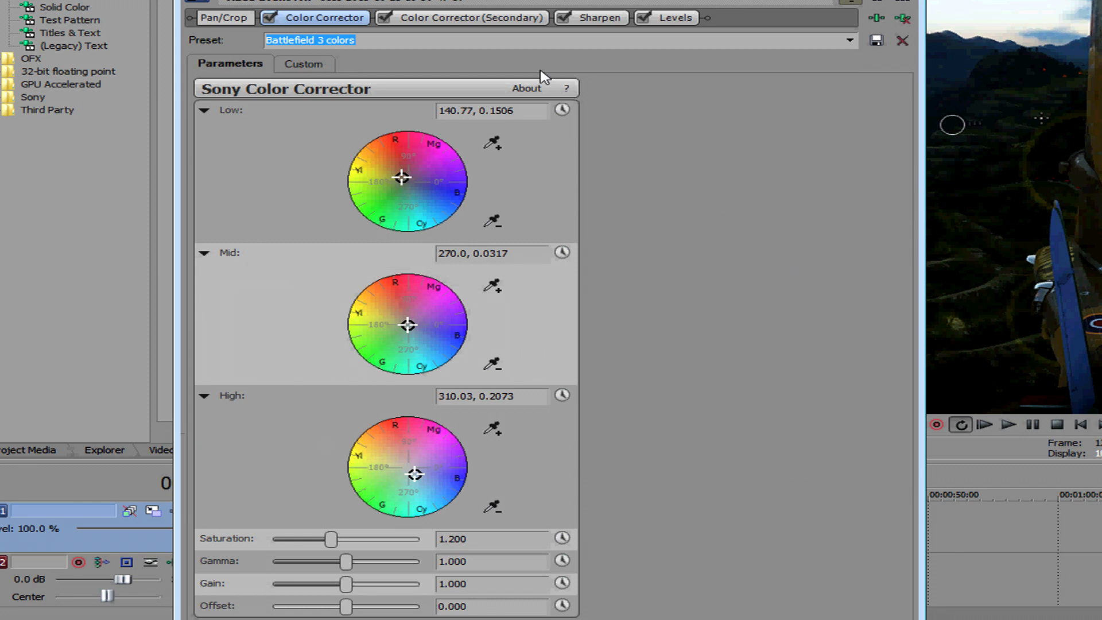
left_click(469, 18)
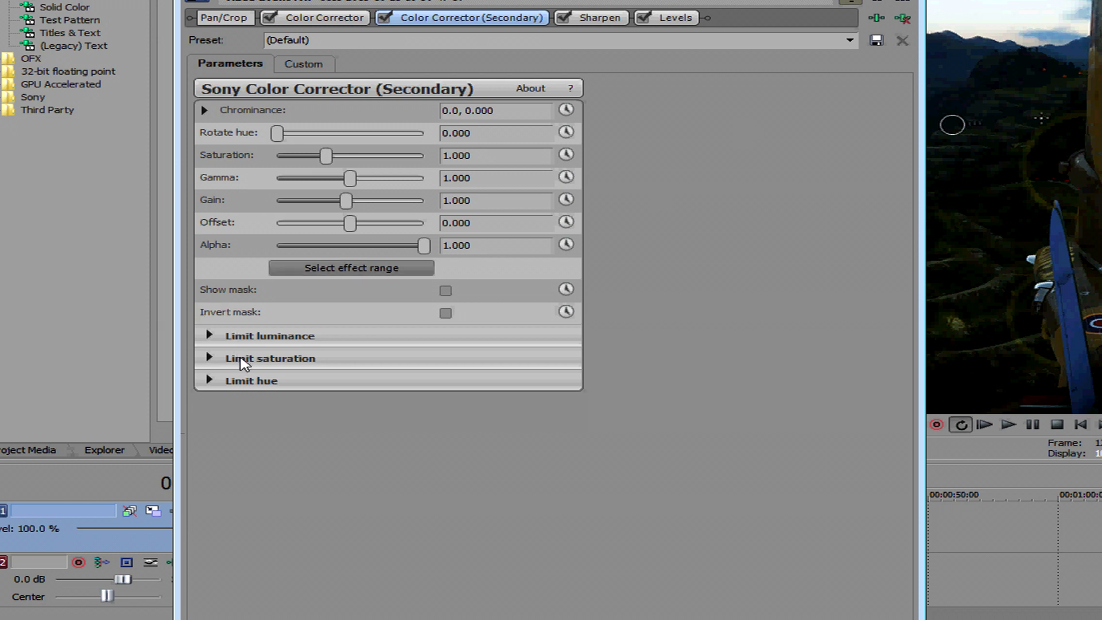
left_click(209, 335)
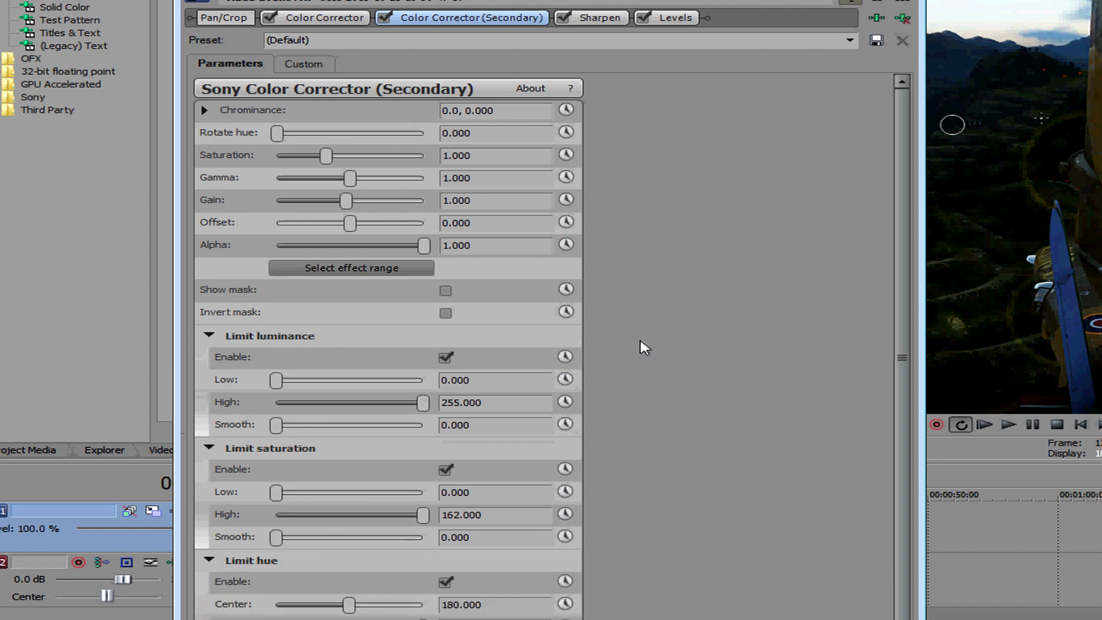
scroll("down", 3)
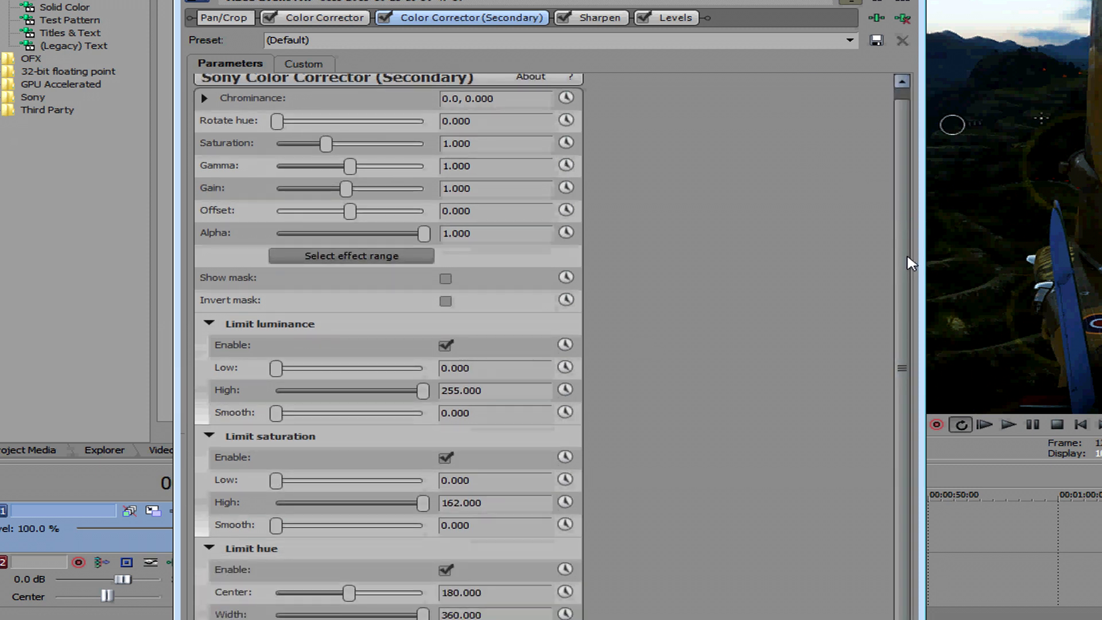
left_click(598, 18)
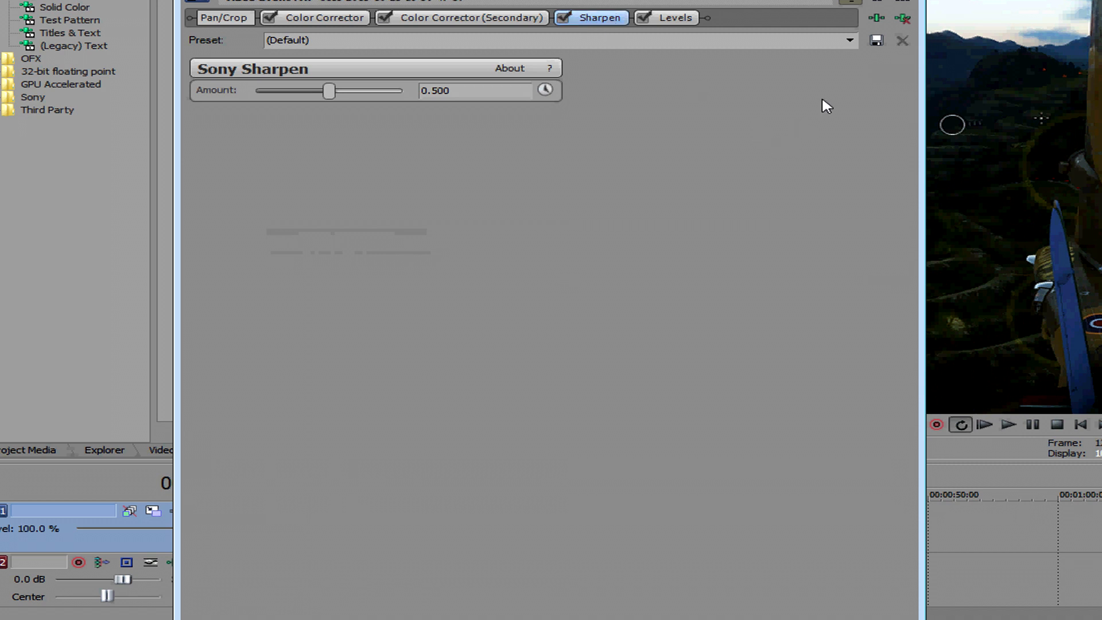
- Apply the Battlefield 3 Sharpen preset and set its amount to 0.150
left_click(848, 40)
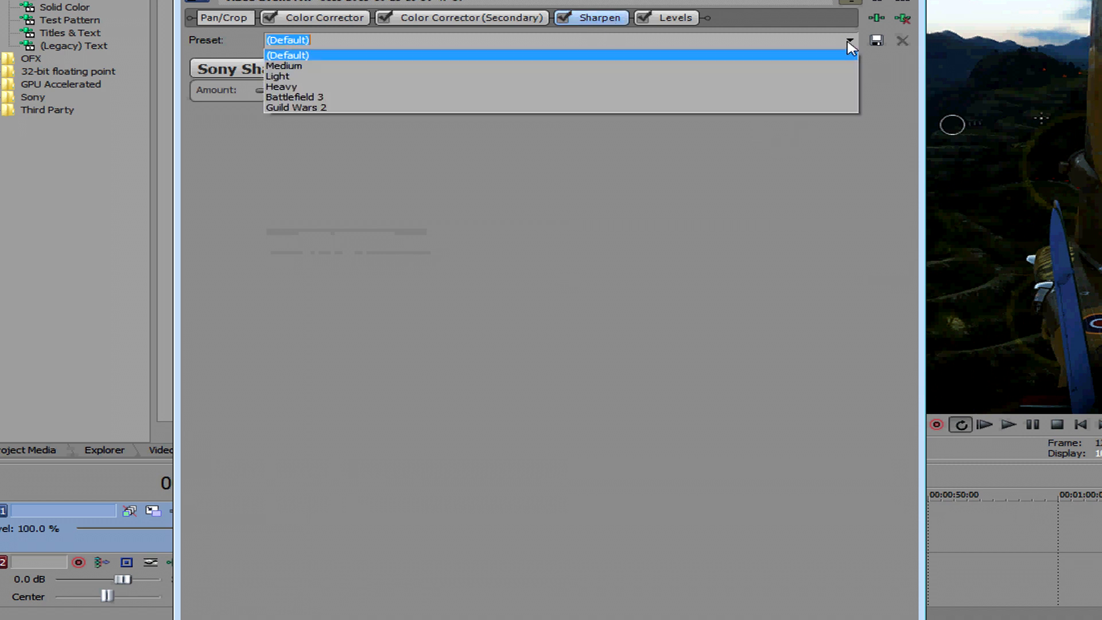
left_click(295, 97)
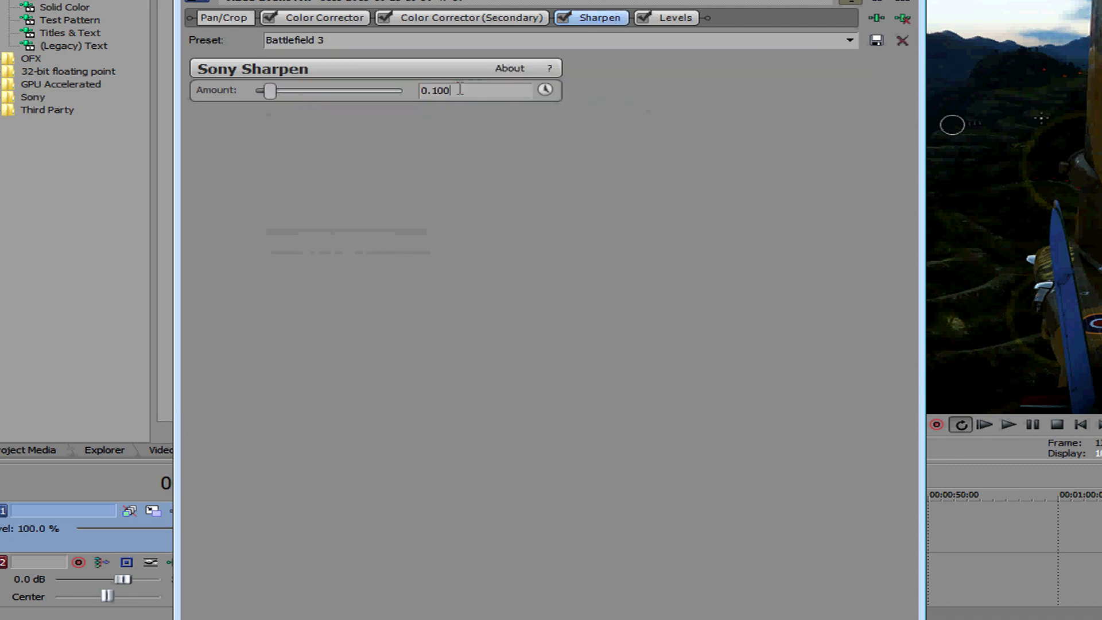
key("Backspace")
type("5")
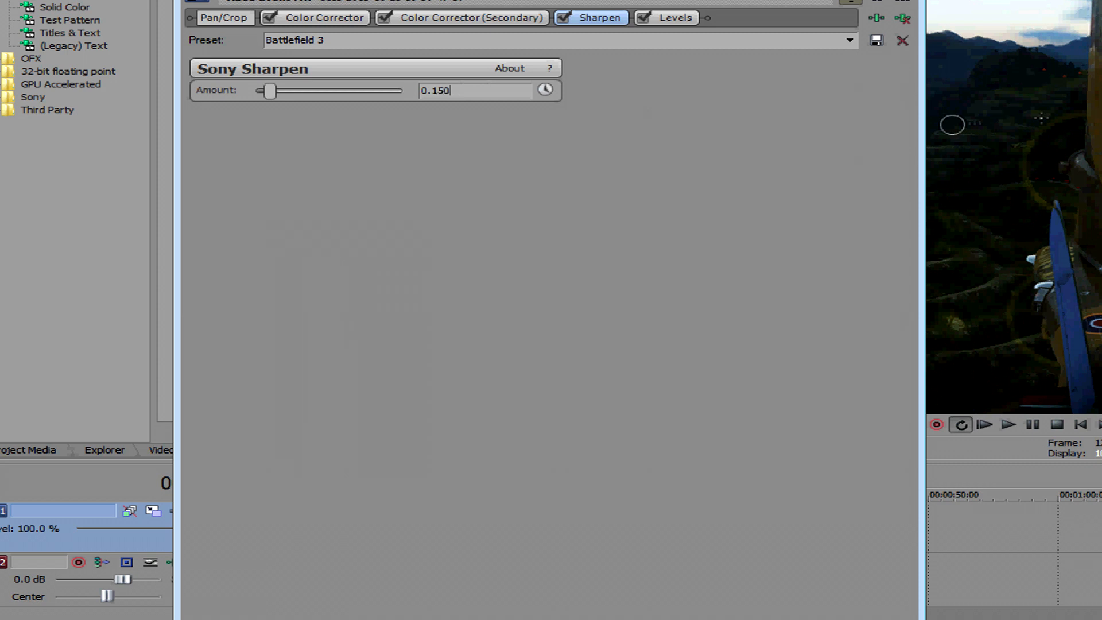
triple_click(435, 90)
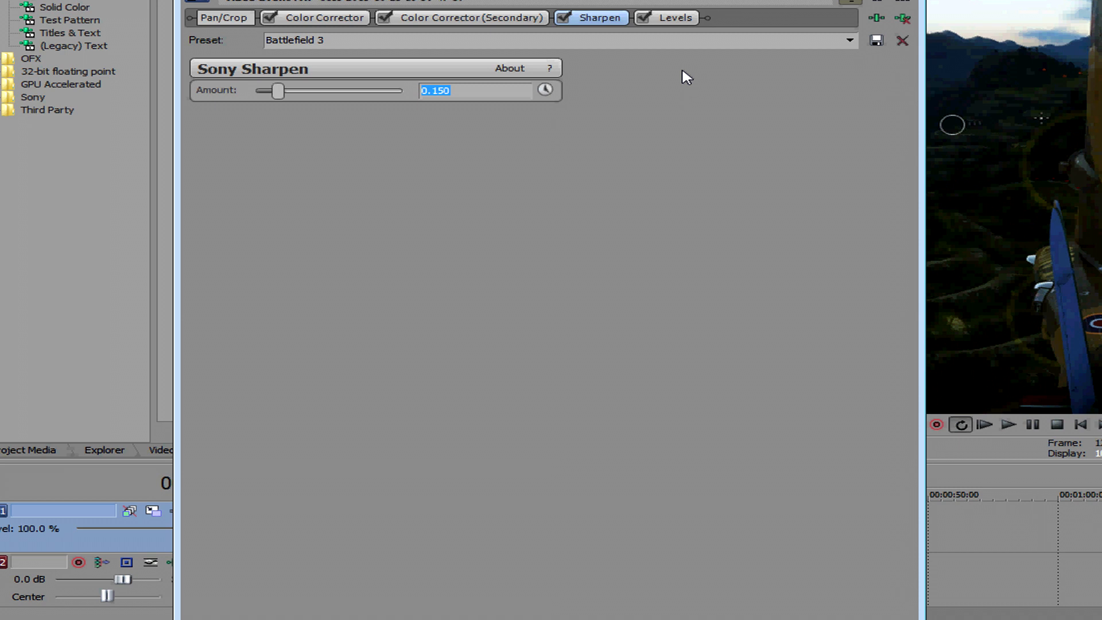
left_click(676, 18)
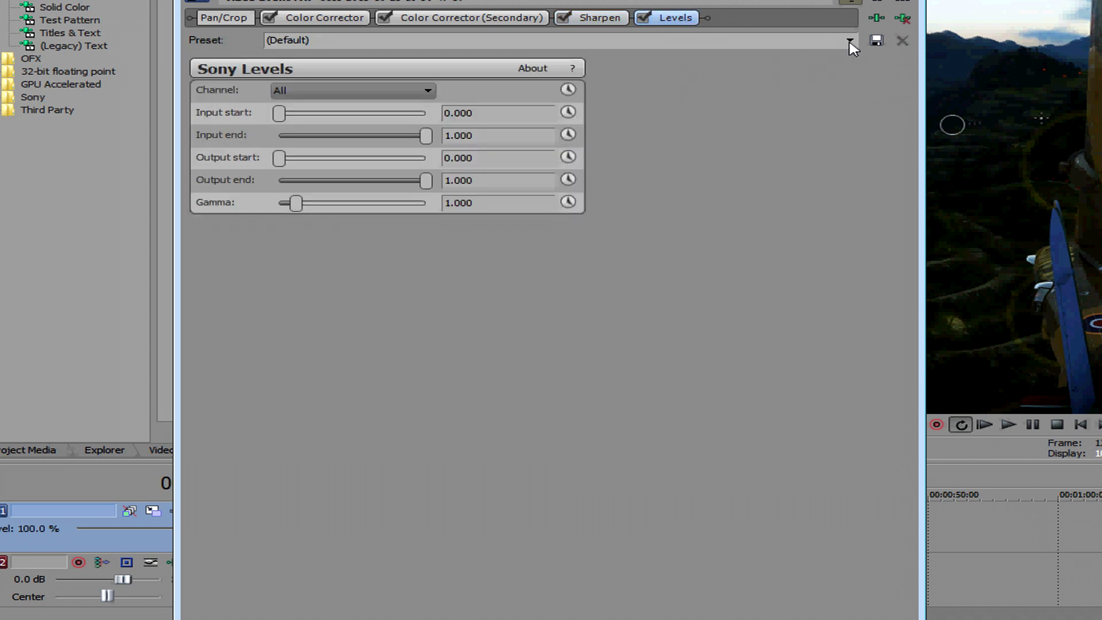
left_click(848, 40)
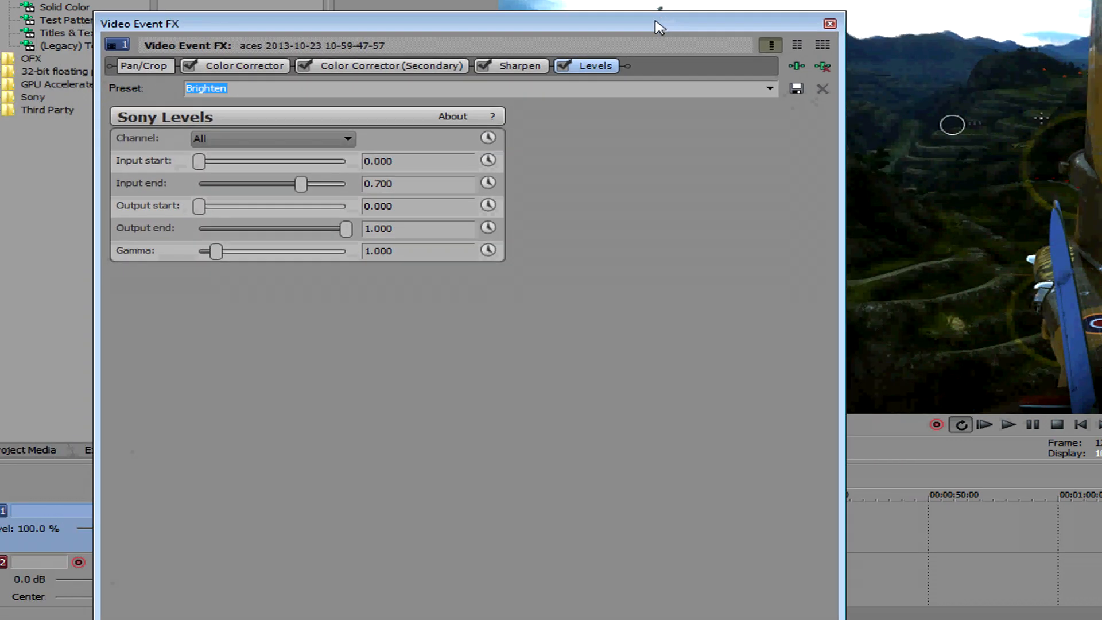
- Apply the Saturate Greens preset to the secondary Color Corrector and close the Video Event FX window
left_click(391, 65)
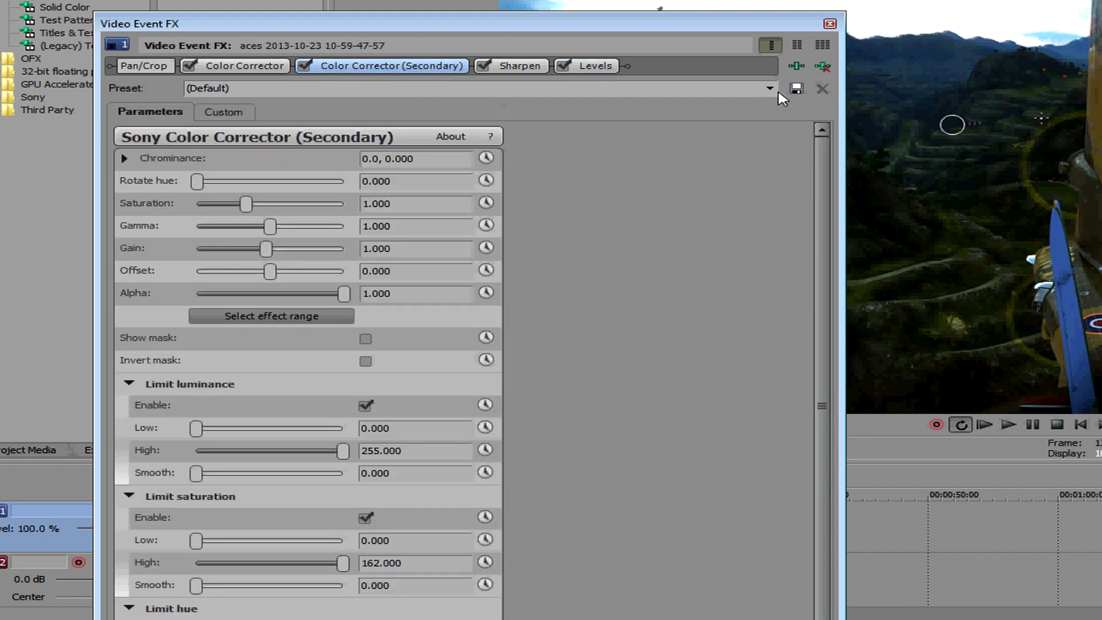
left_click(768, 88)
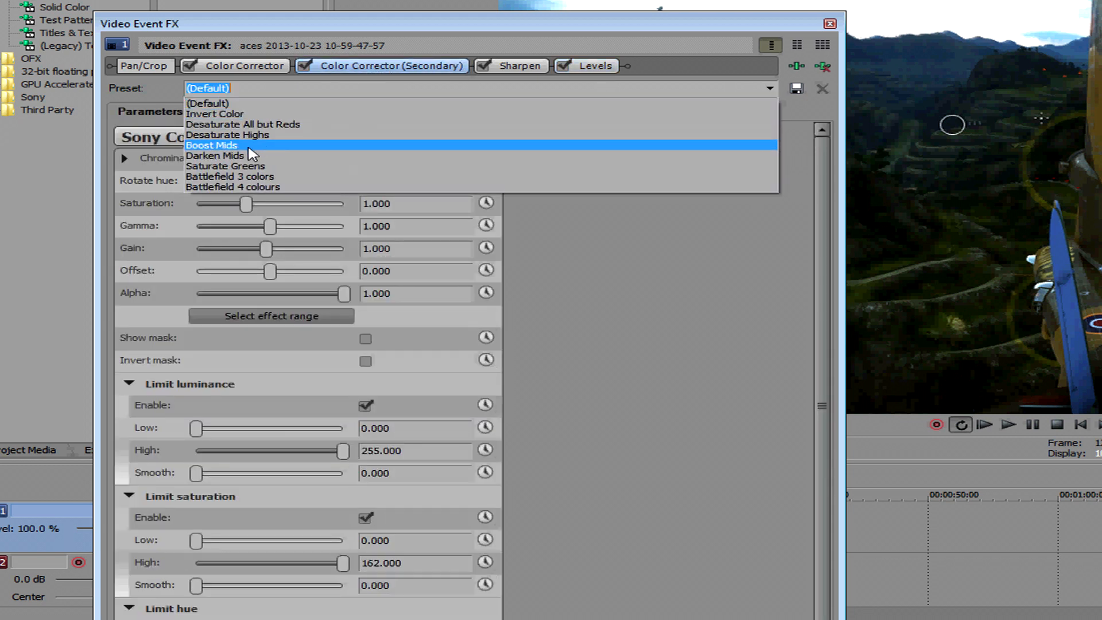
left_click(225, 166)
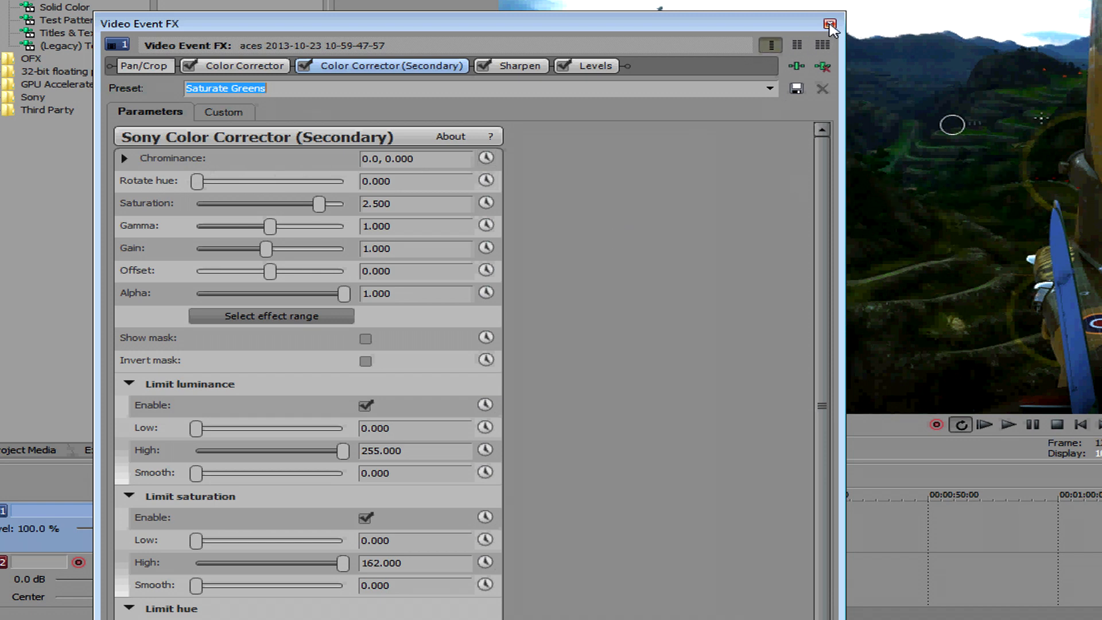
left_click(831, 24)
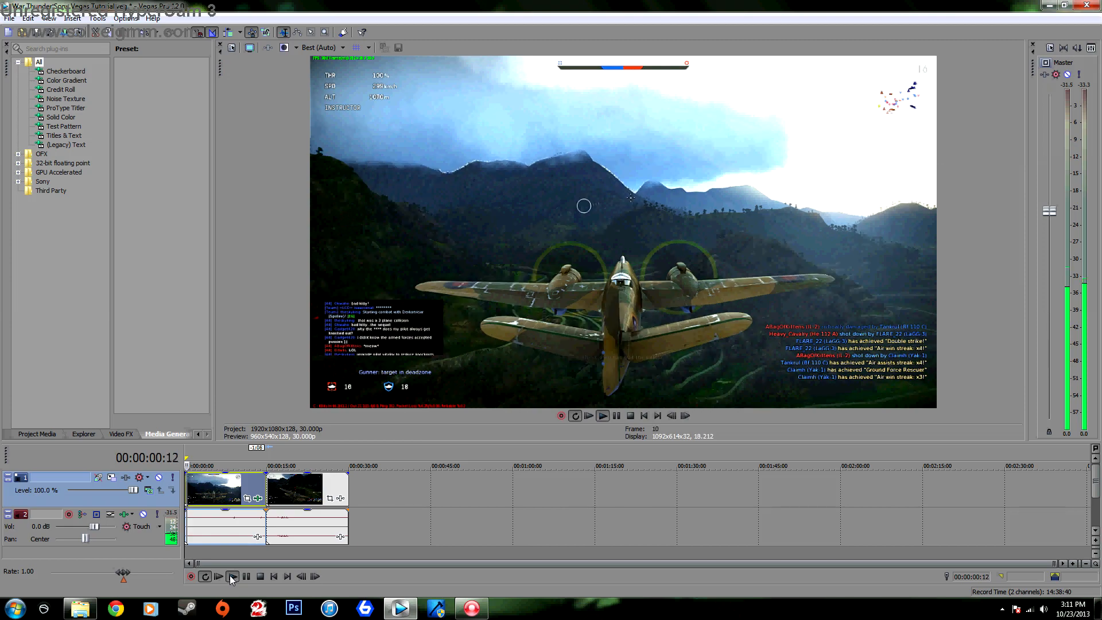
- Play back the graded clip on the timeline, then stop playback
left_click(218, 576)
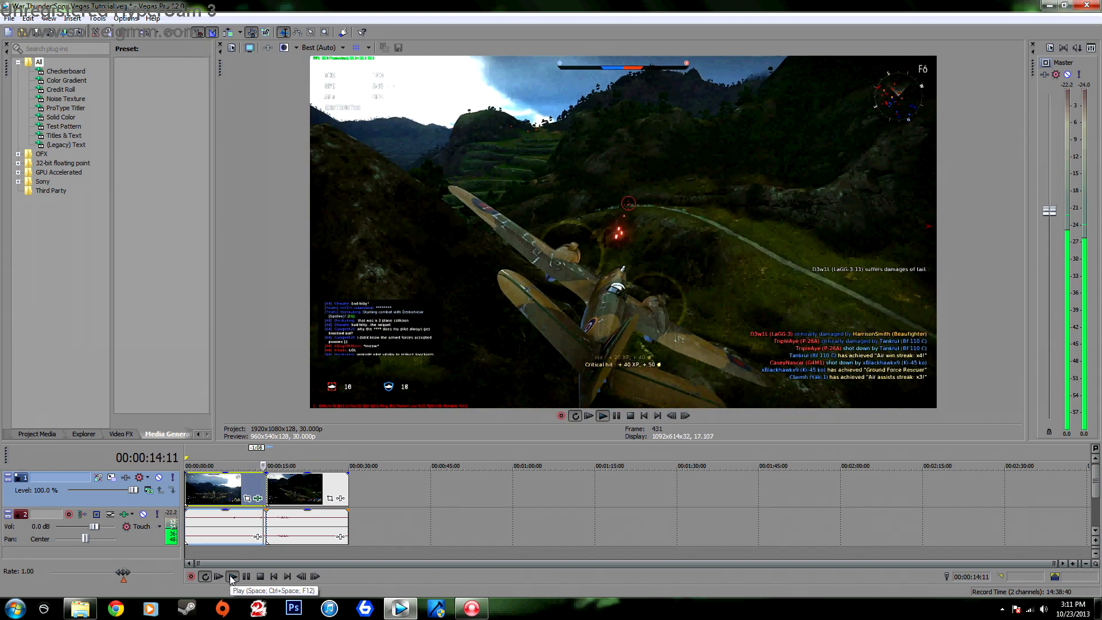
left_click(601, 416)
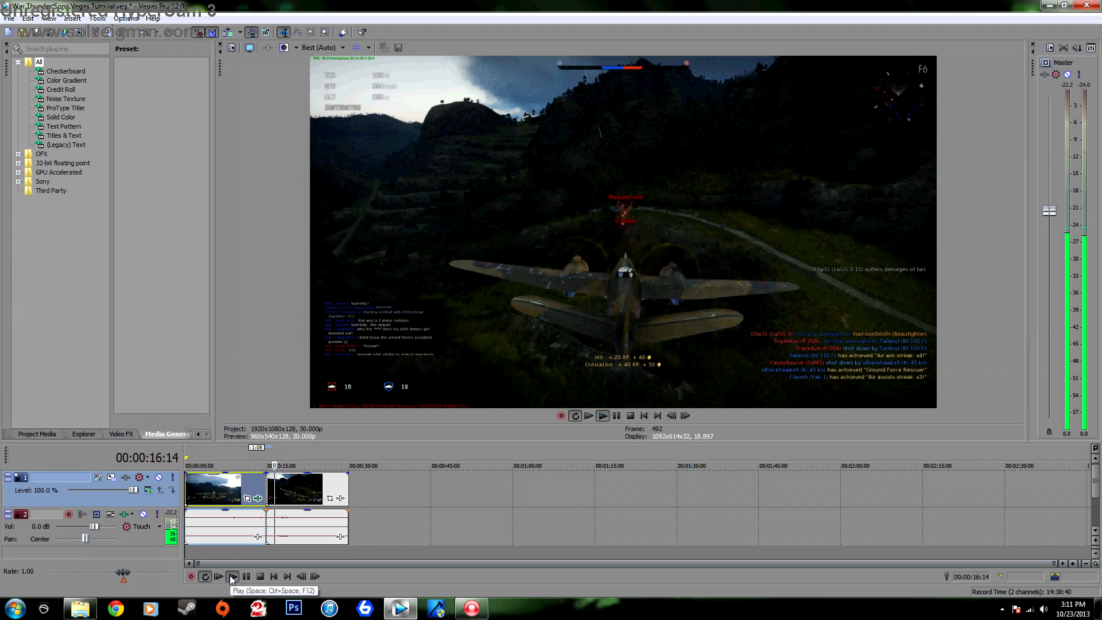
left_click(218, 576)
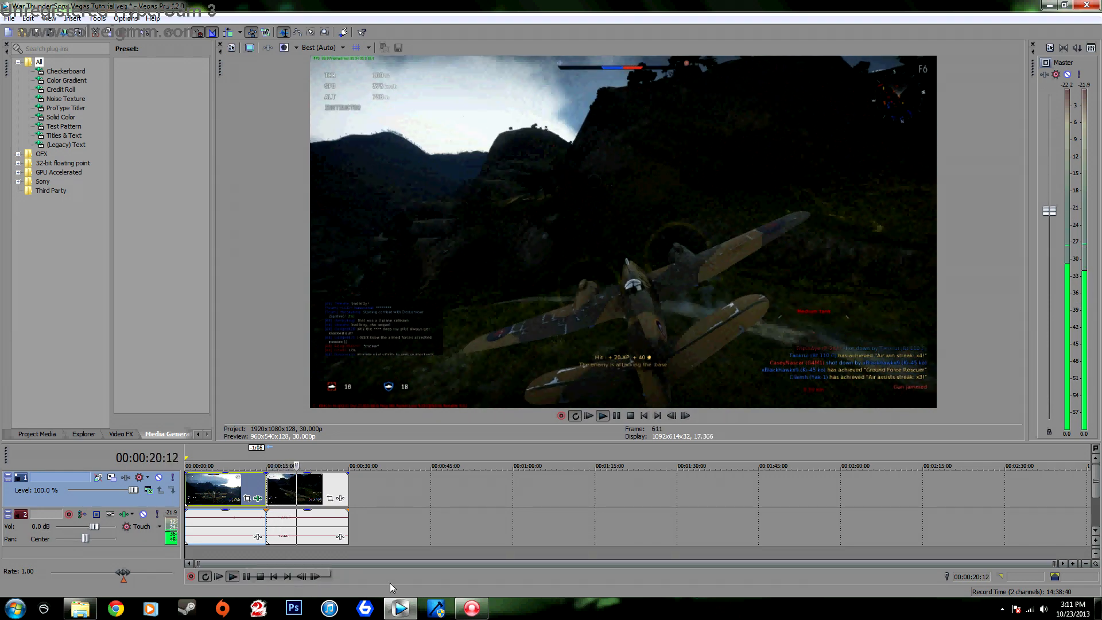
left_click(232, 576)
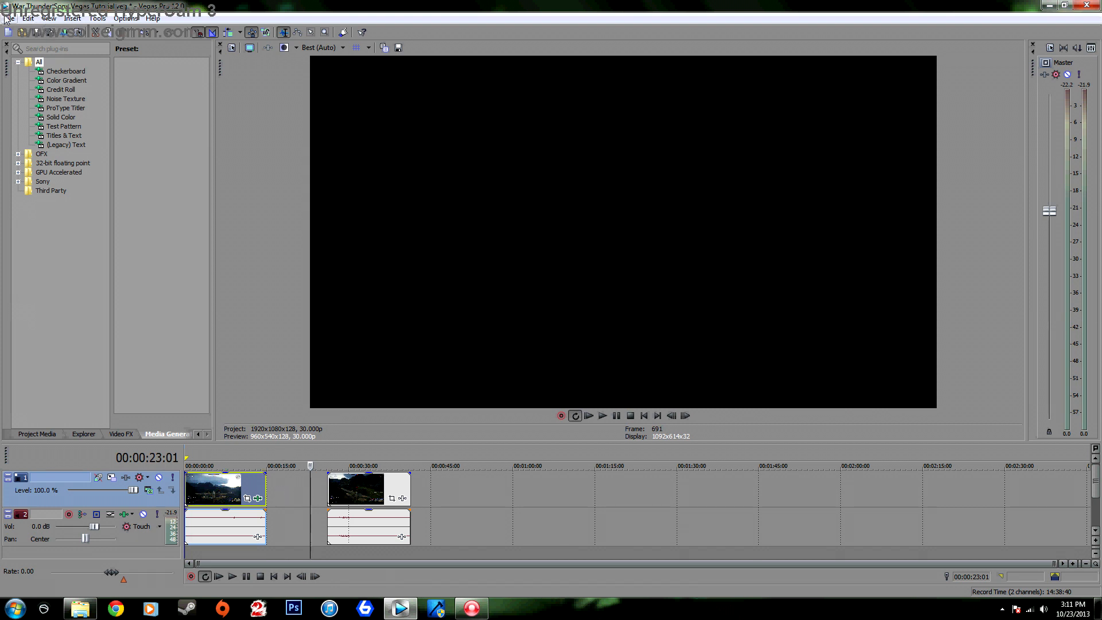
- Open the Render As dialog from the File menu
left_click(9, 18)
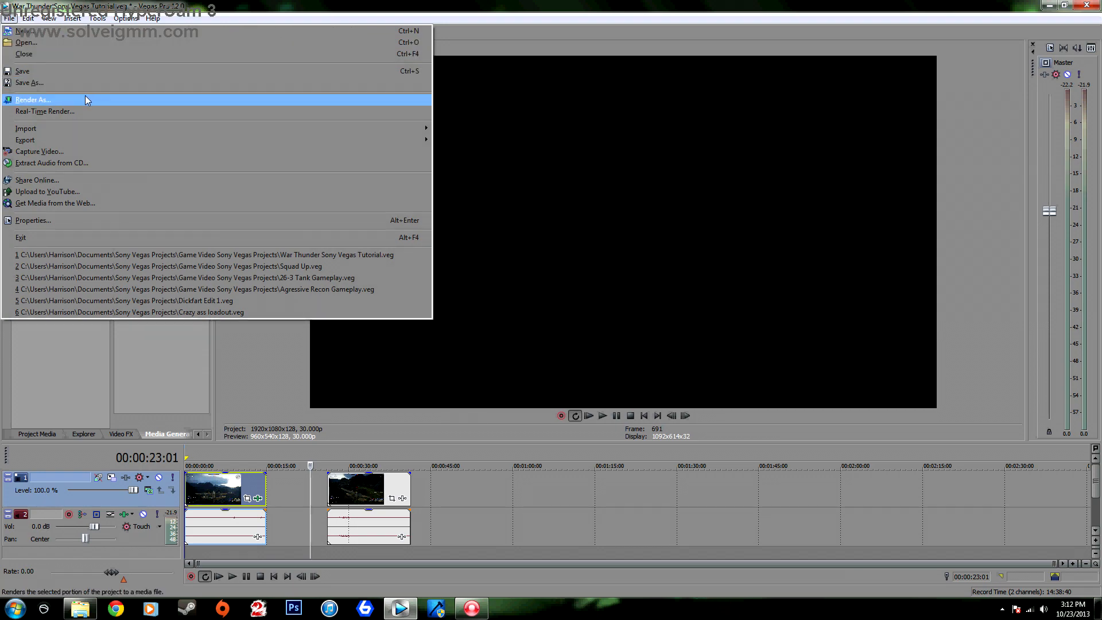
left_click(34, 99)
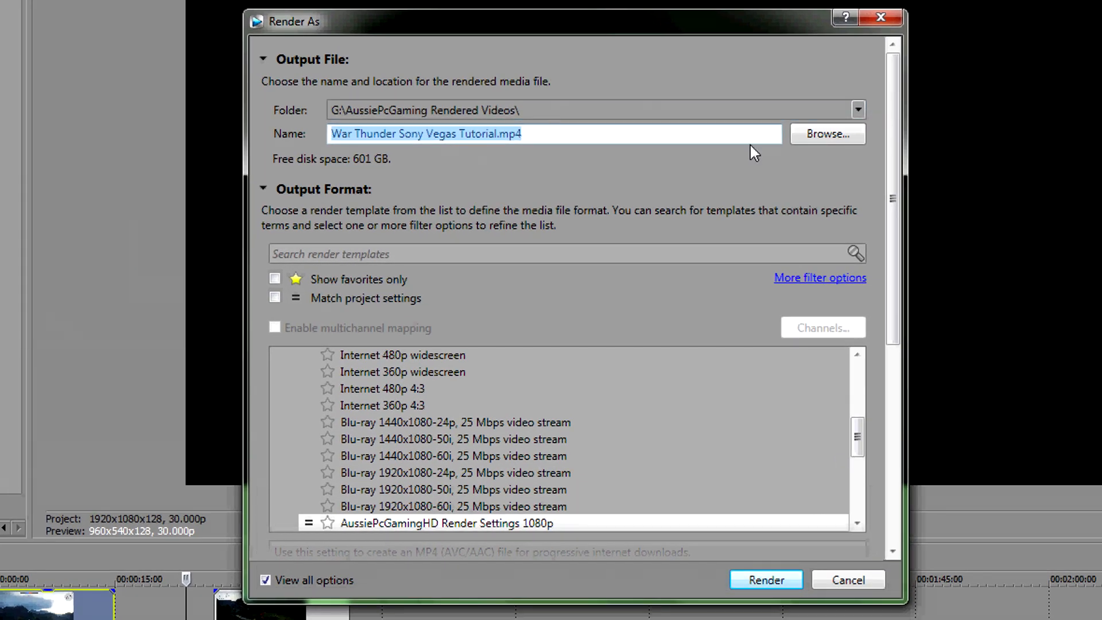
scroll("down", 3)
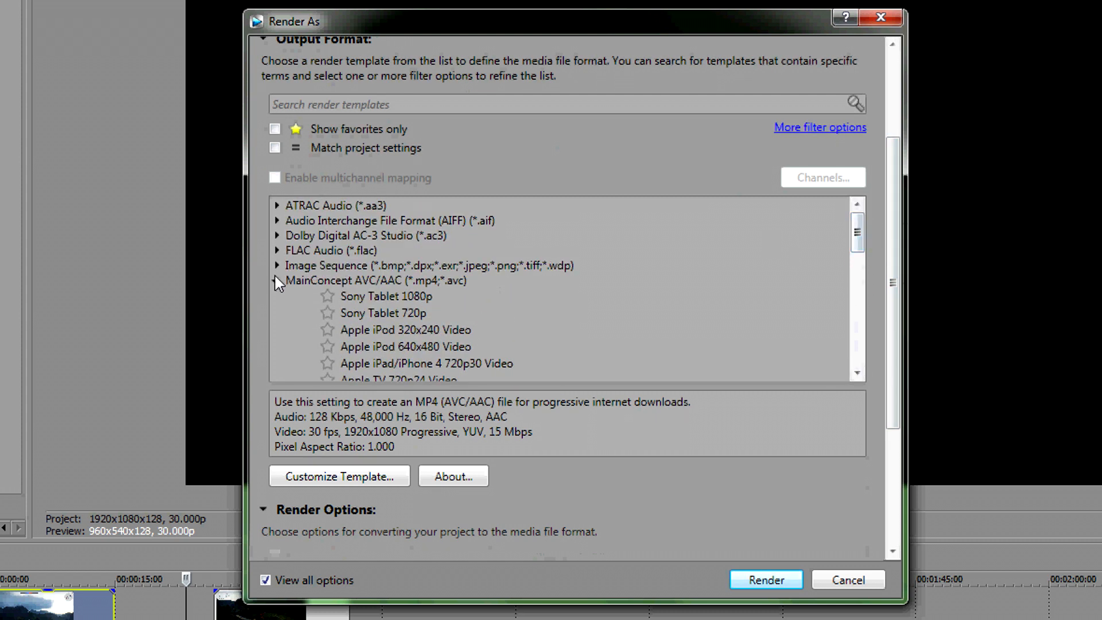
- Select the MainConcept AVC/AAC Internet HD 1080p render template
left_click(276, 281)
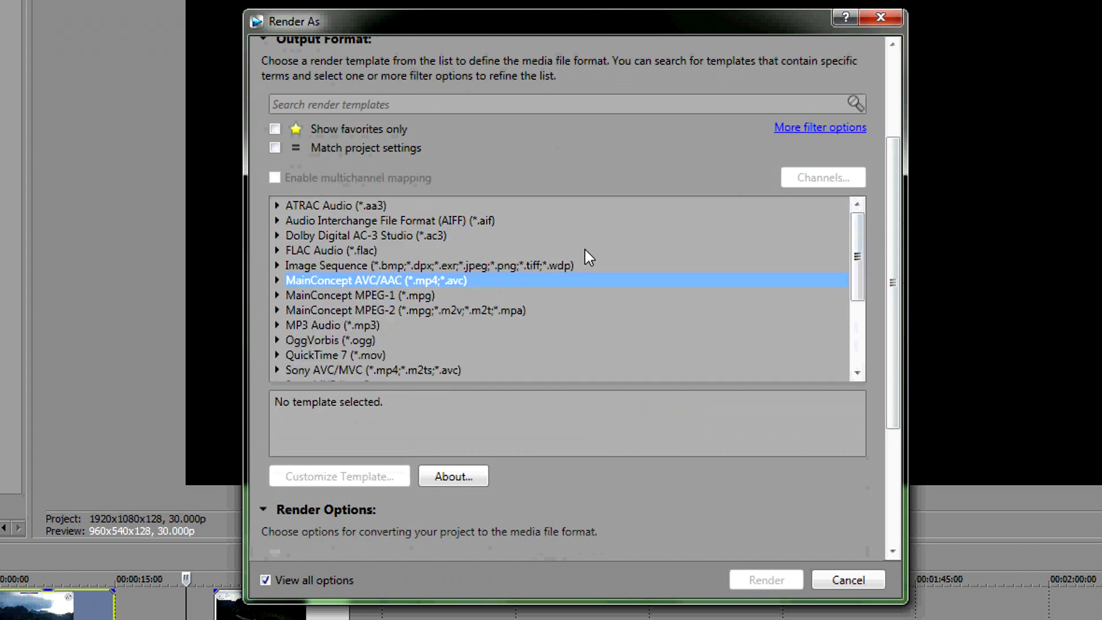
mouse_move(371, 290)
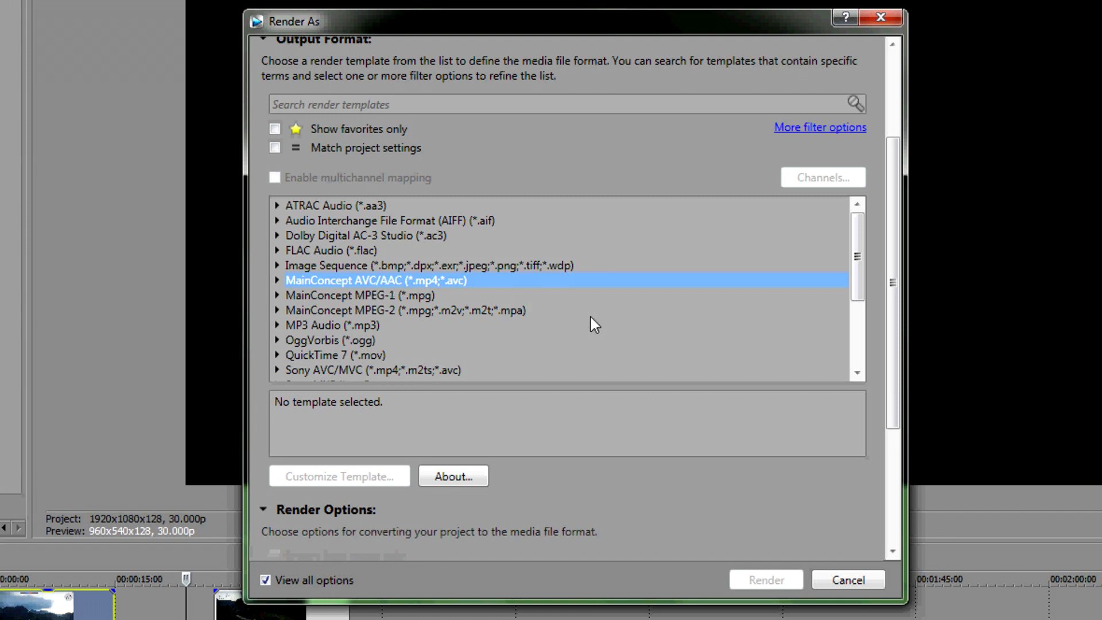
left_click(276, 279)
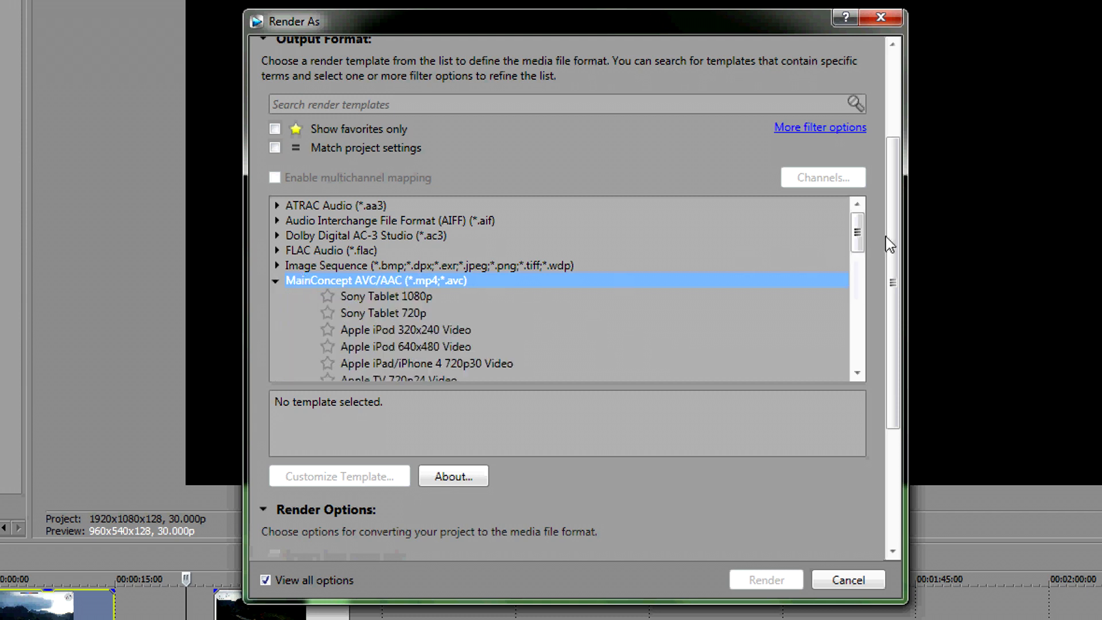
scroll("down", 3)
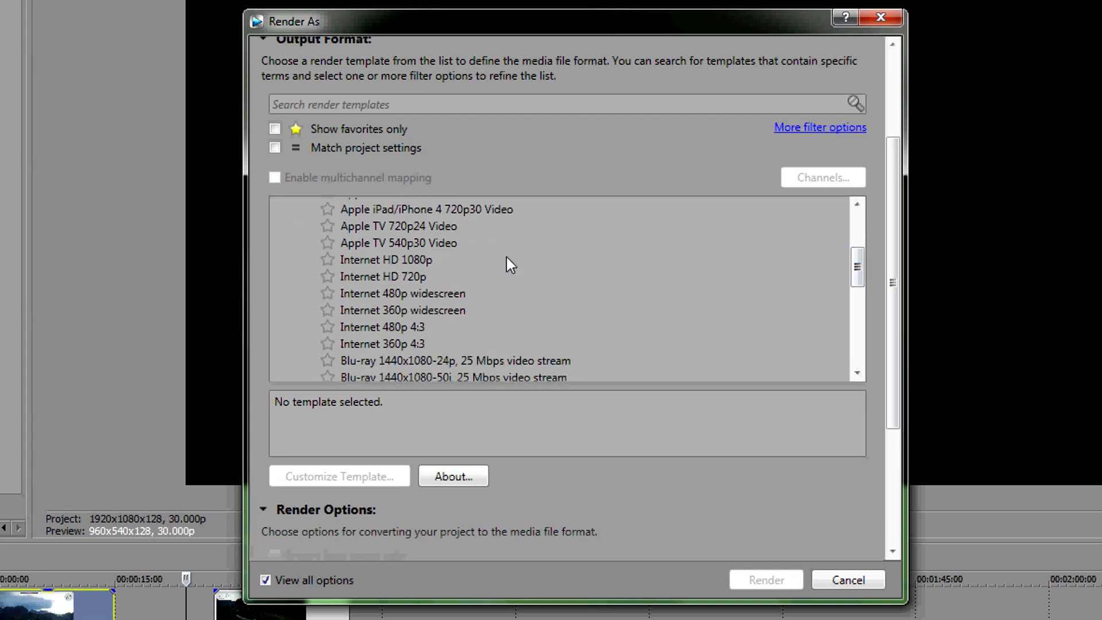
left_click(385, 259)
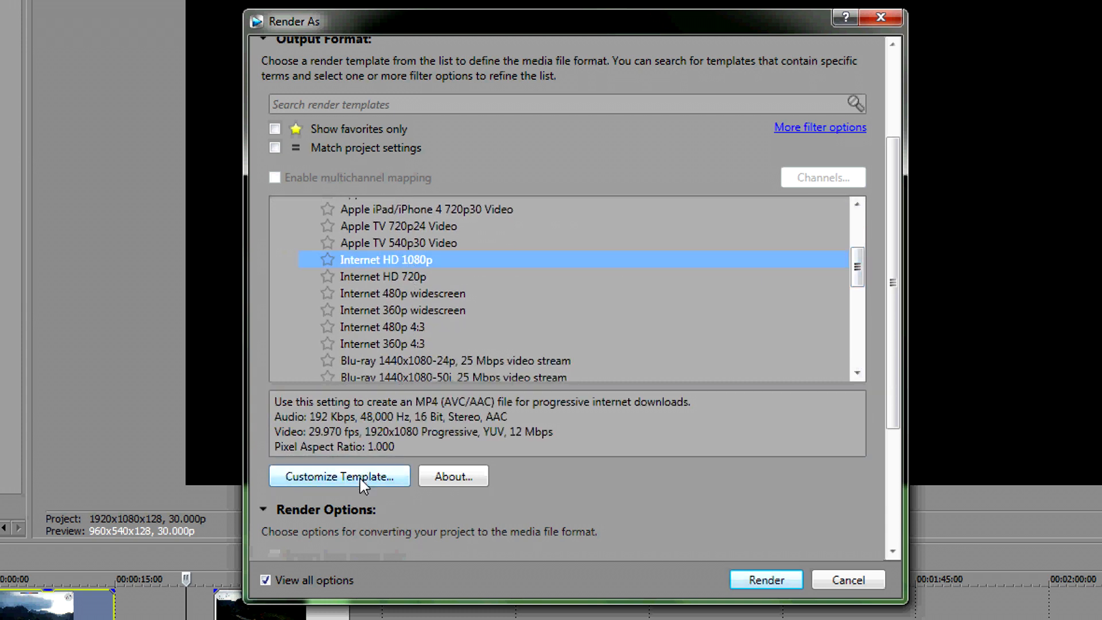
left_click(339, 475)
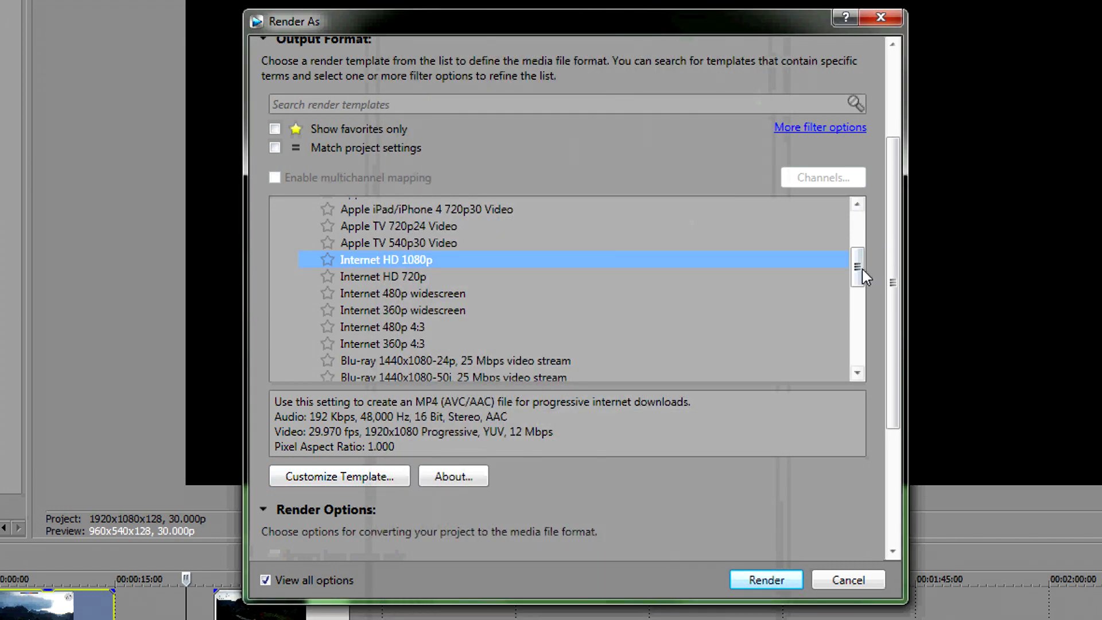
scroll("down", 3)
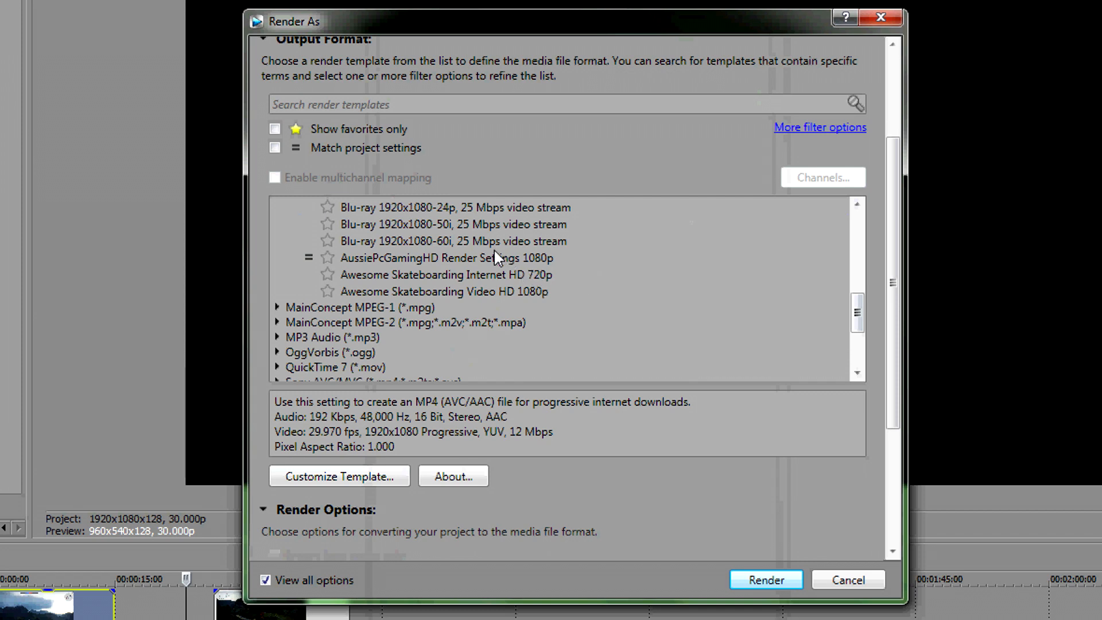
- Pick the AussiePcGamingHD 1080p template, keep HD 1080 frame size, and review the encode modes
left_click(338, 475)
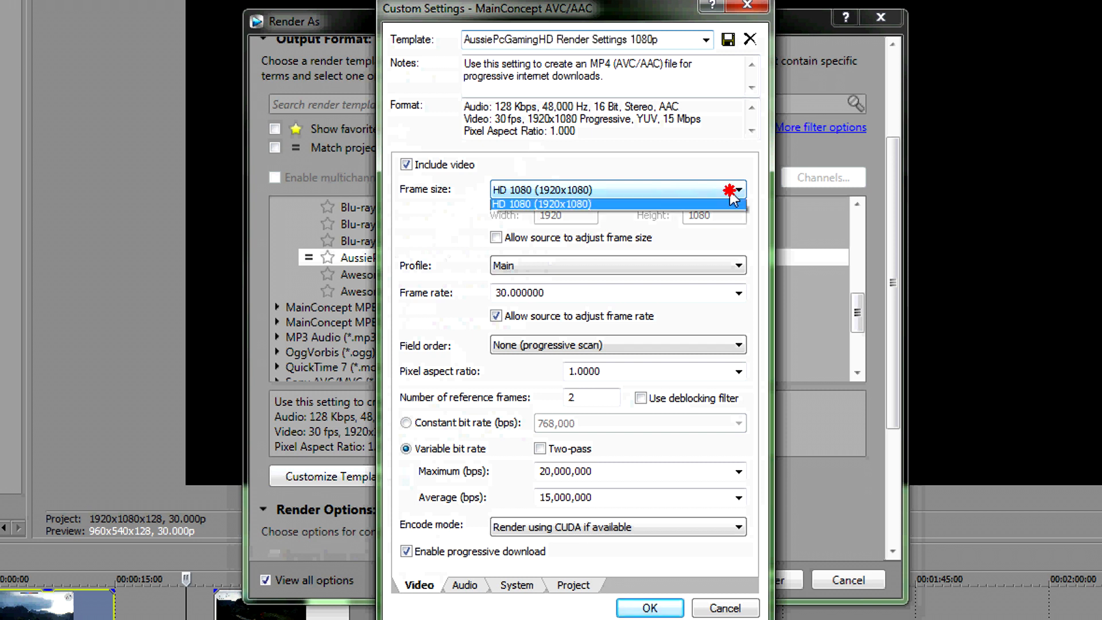
left_click(735, 190)
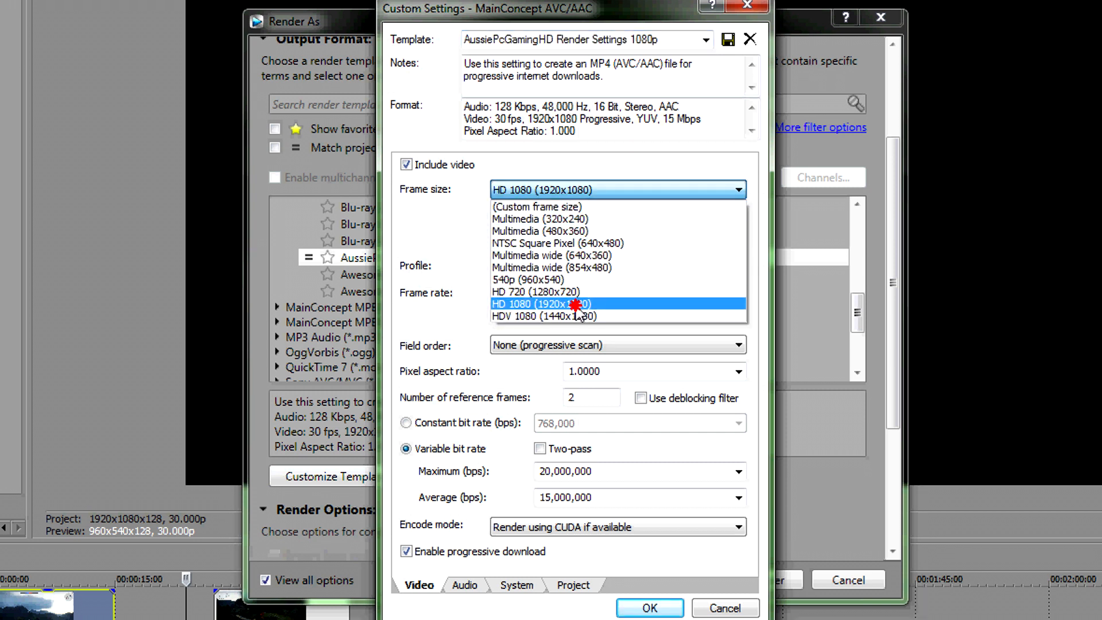
left_click(541, 304)
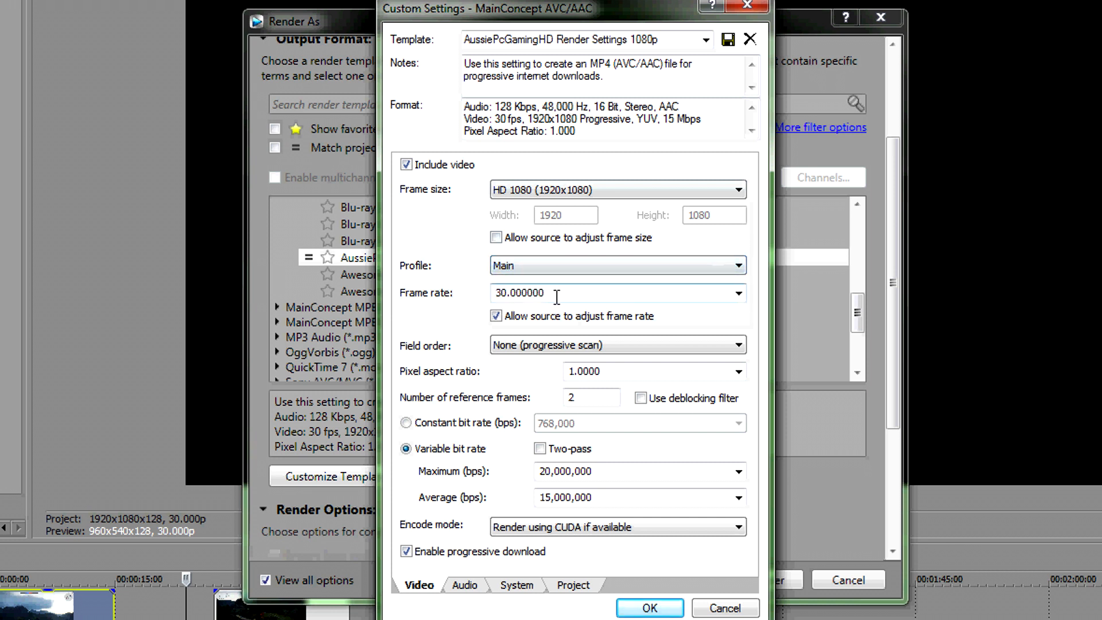
mouse_move(563, 293)
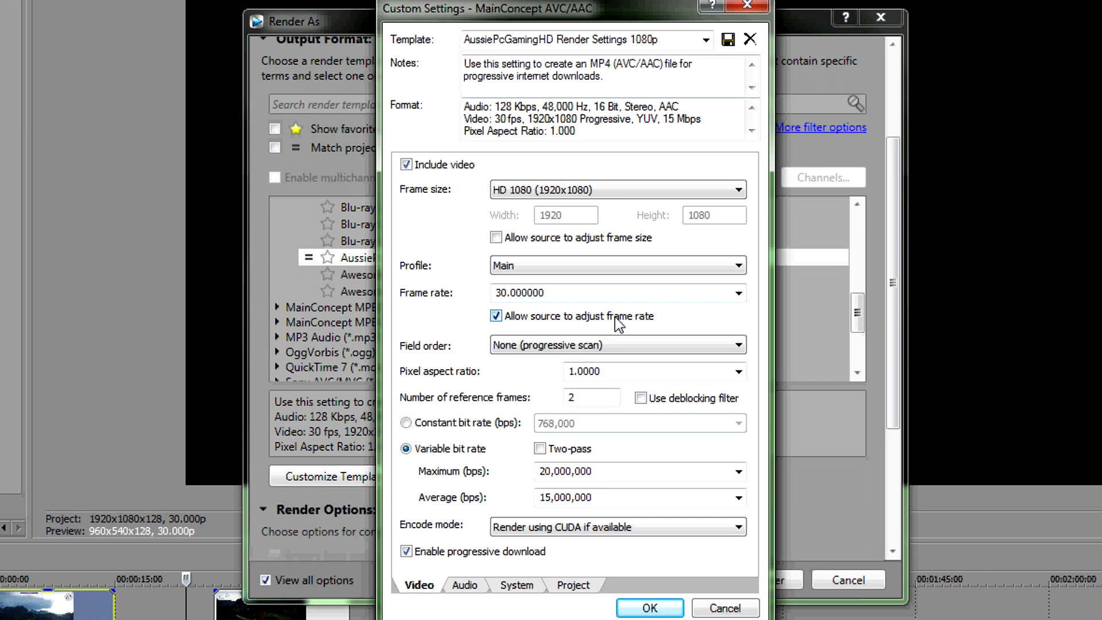
mouse_move(530, 359)
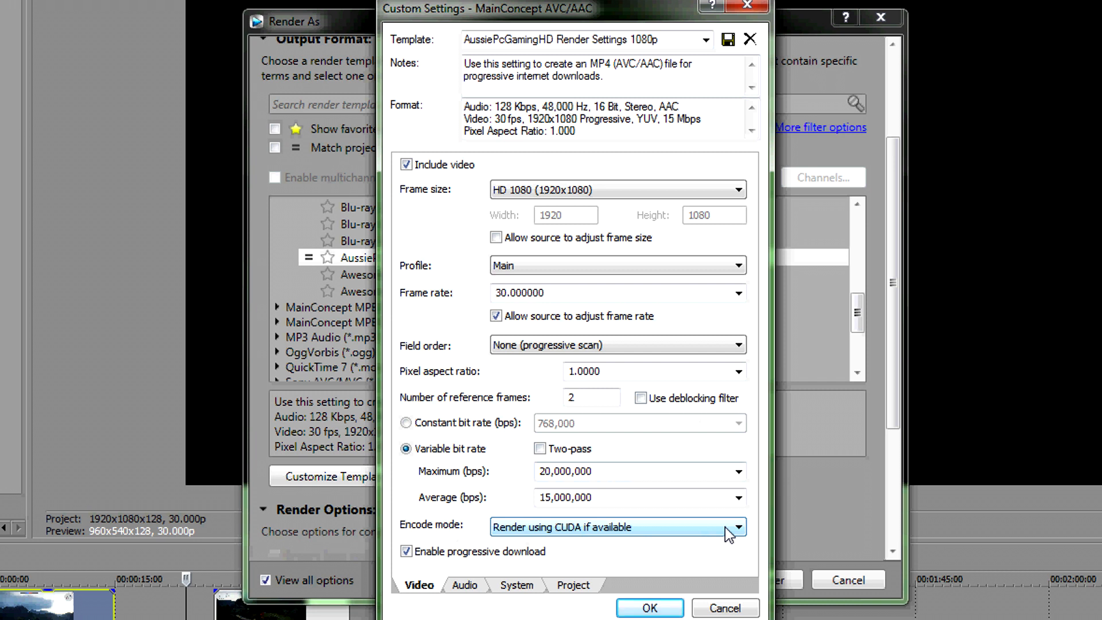
left_click(736, 526)
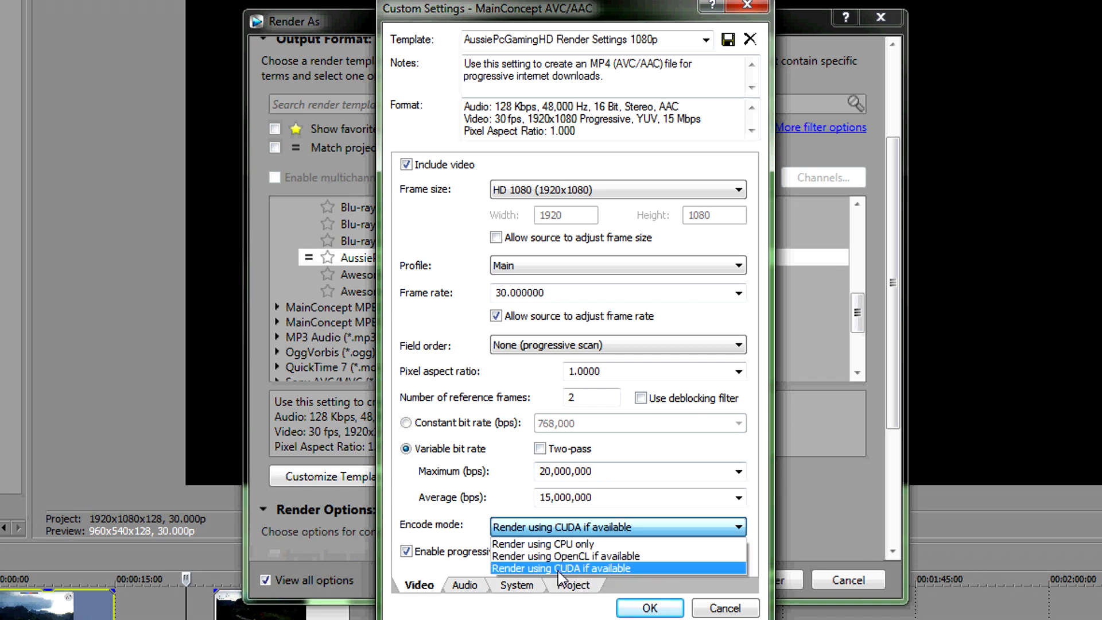
mouse_move(627, 544)
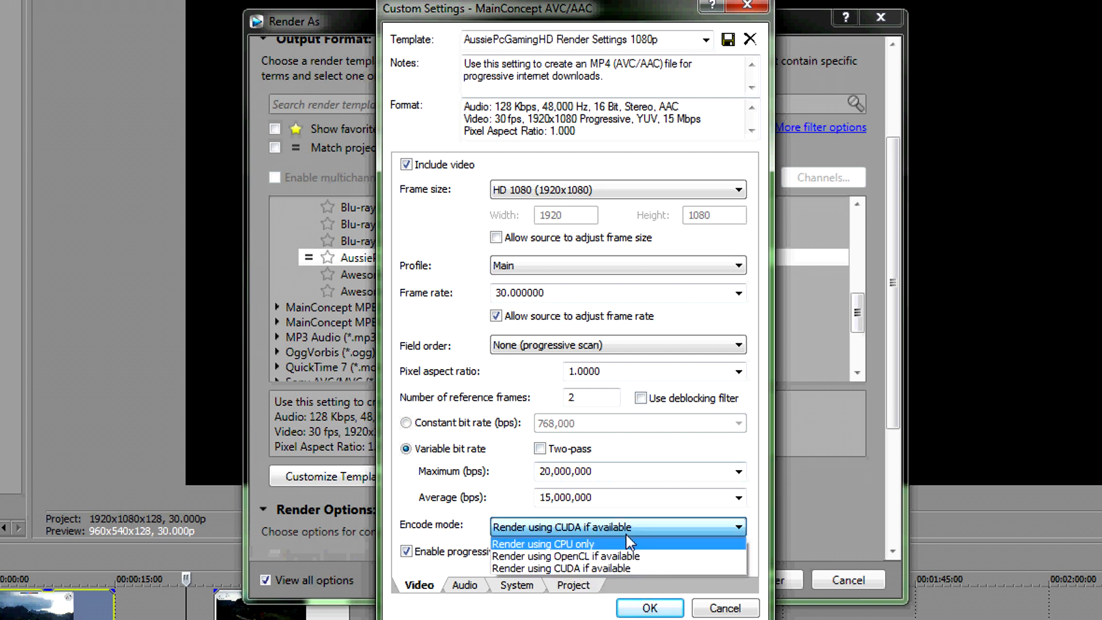
mouse_move(715, 529)
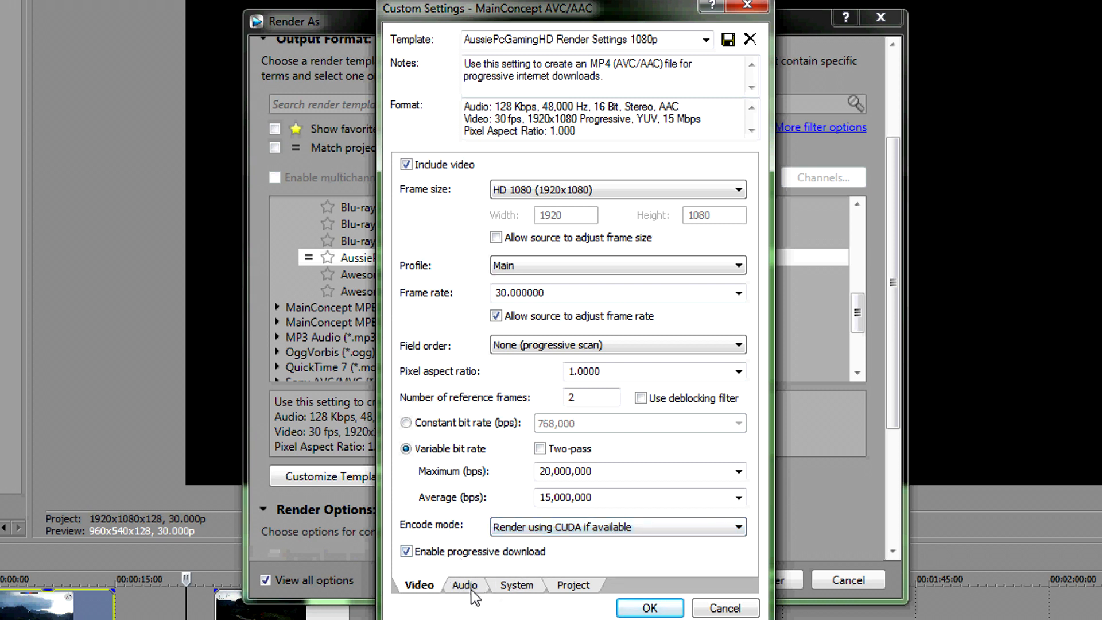
- Review the template's audio settings: 48,000 Hz sample rate at 128,000 bps
left_click(464, 584)
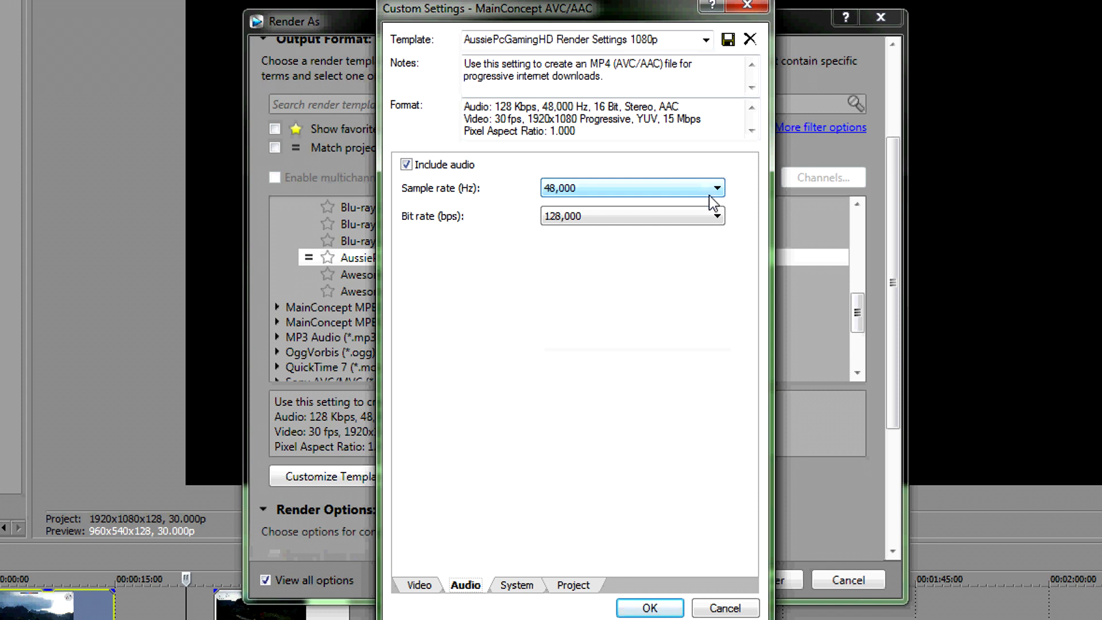
left_click(631, 216)
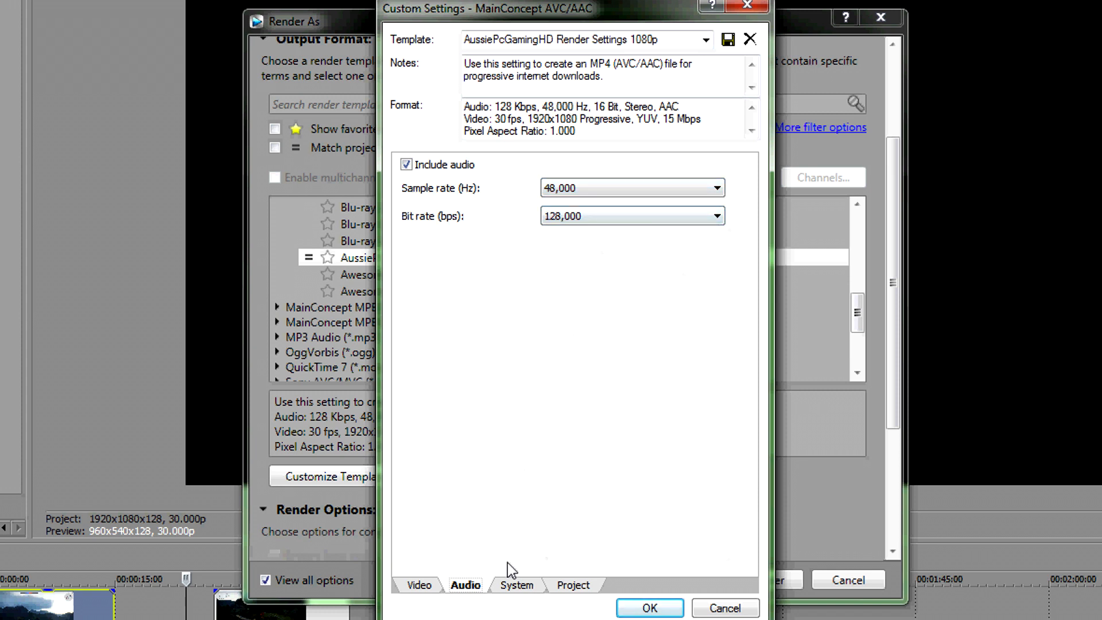
left_click(517, 585)
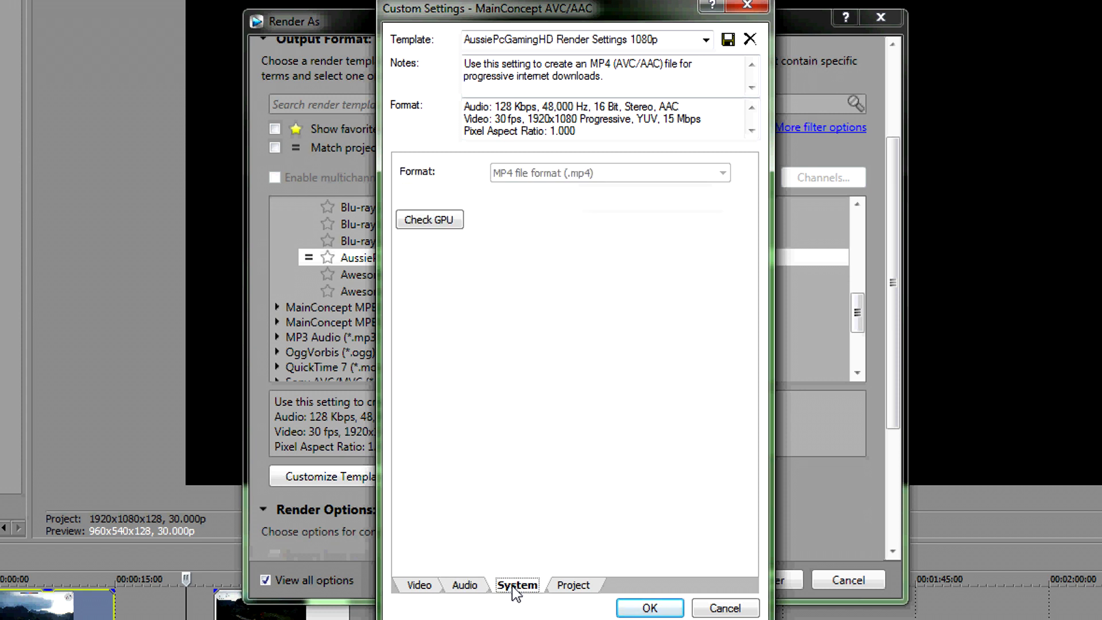
- Confirm CUDA is available via Check GPU and keep the project color space at Default
left_click(428, 219)
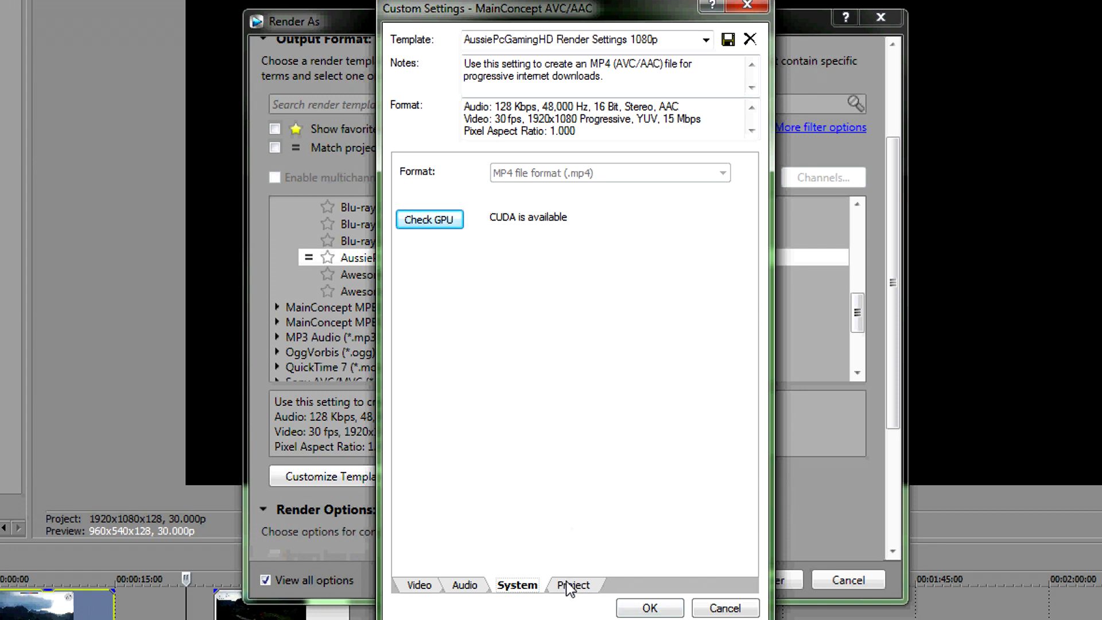
left_click(574, 585)
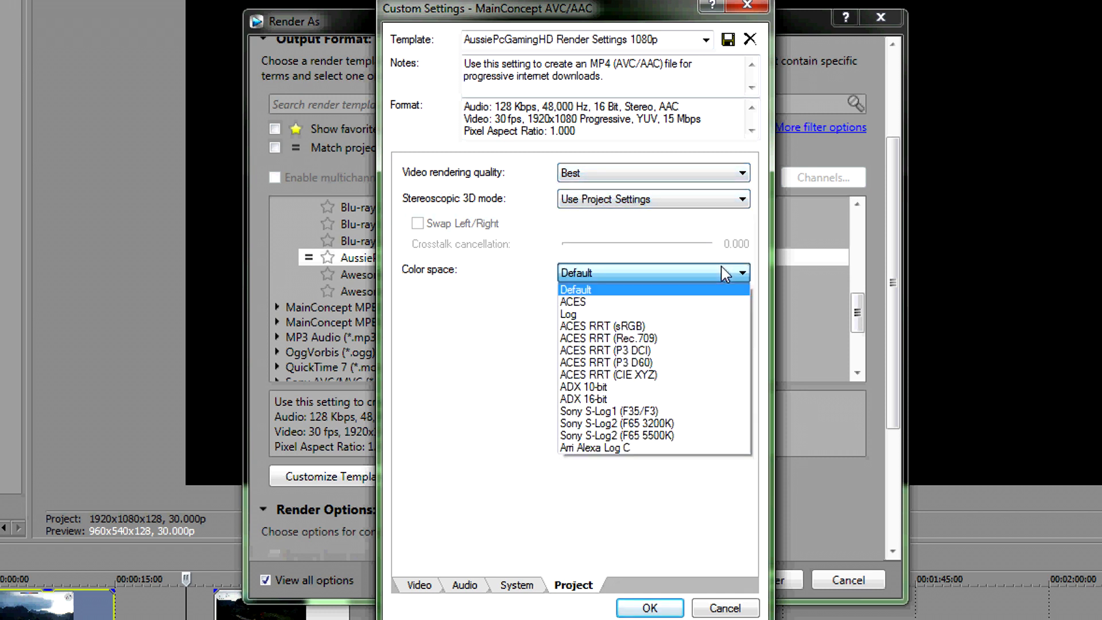
left_click(573, 288)
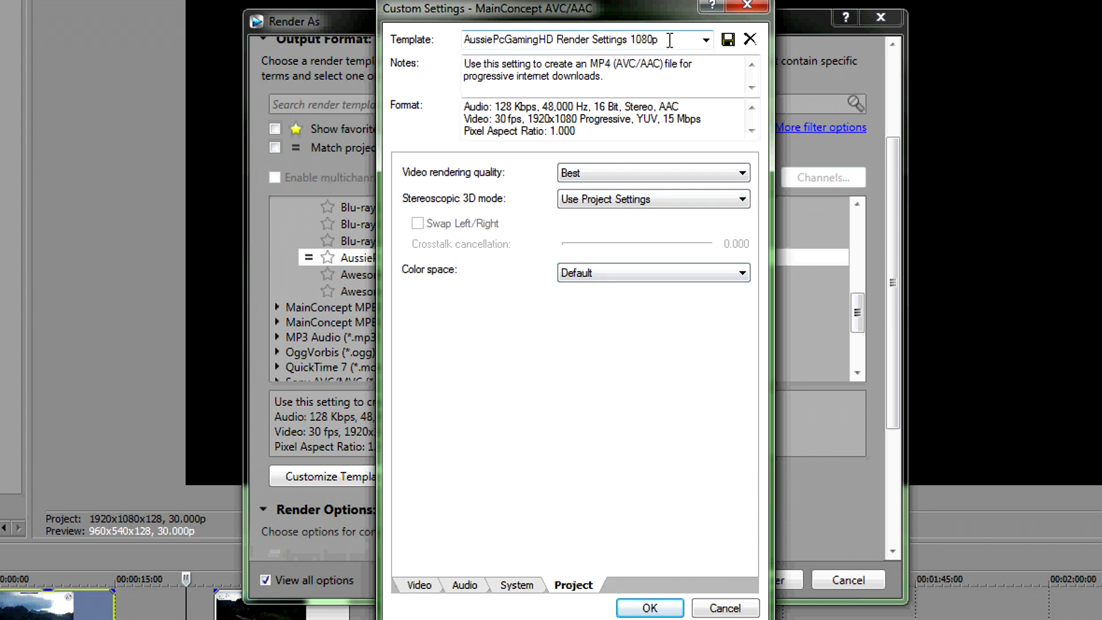
- Rename the customized template to a 1080p high-quality name
triple_click(562, 39)
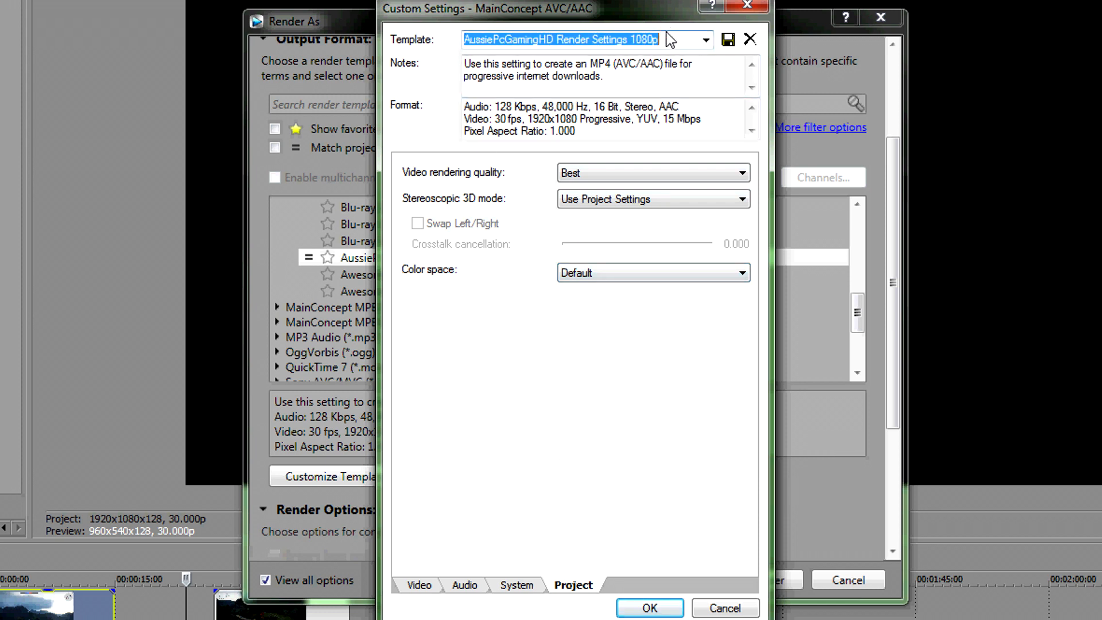
type("A")
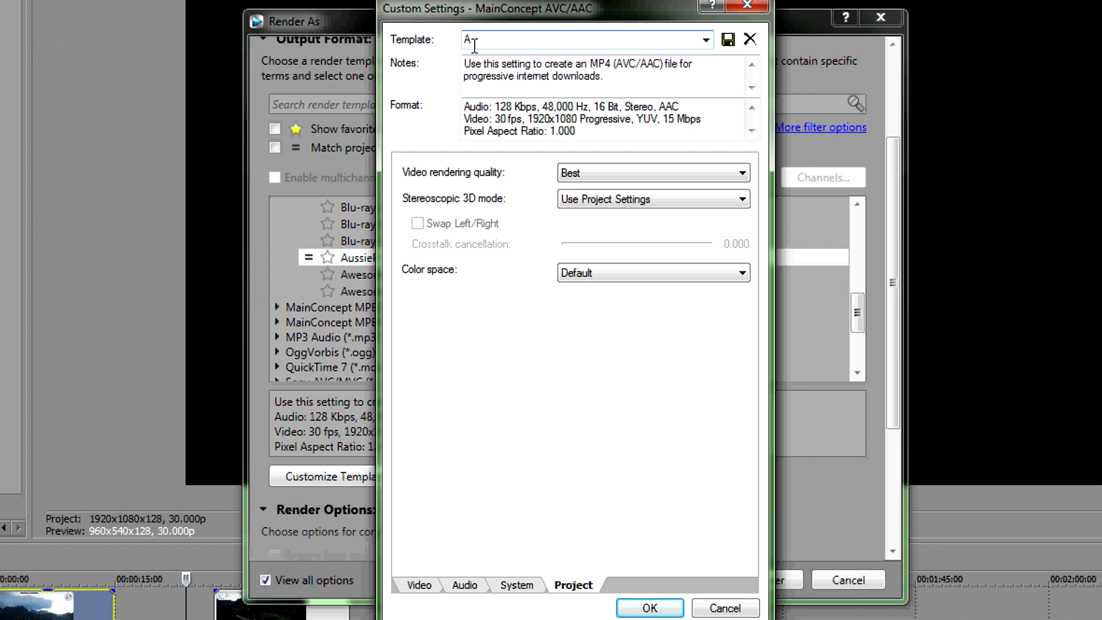
type("1080p High q")
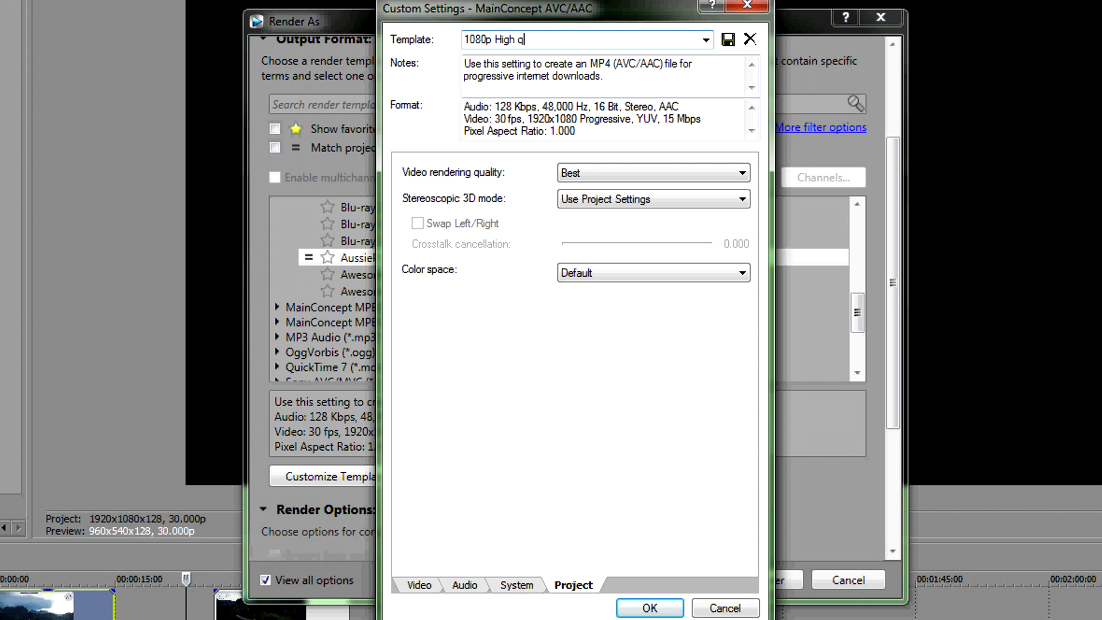
type("uality vi")
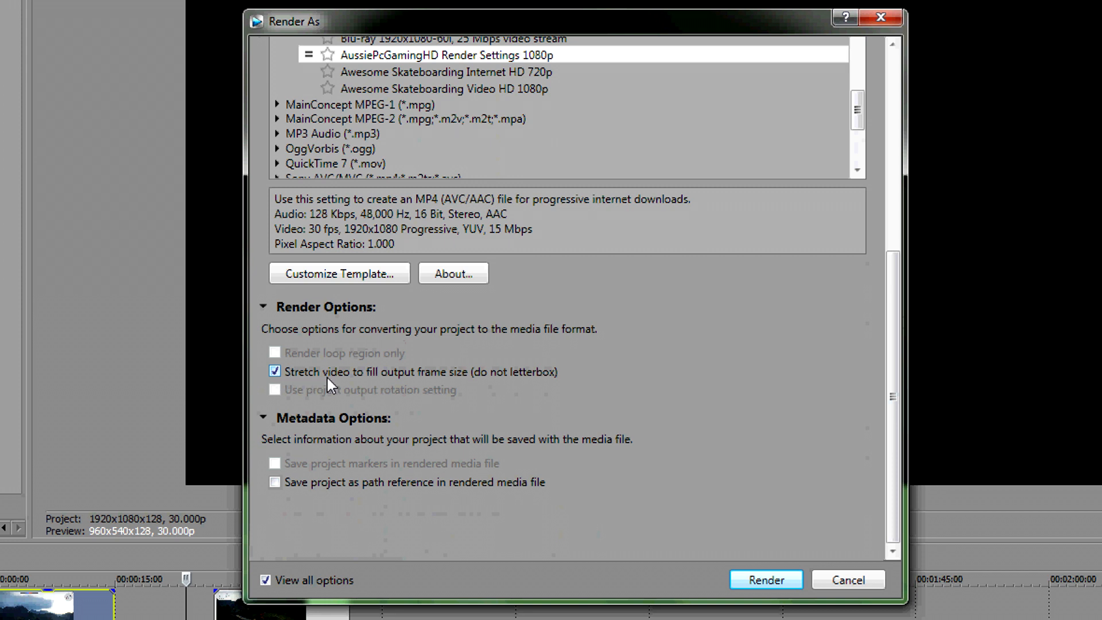
mouse_move(500, 385)
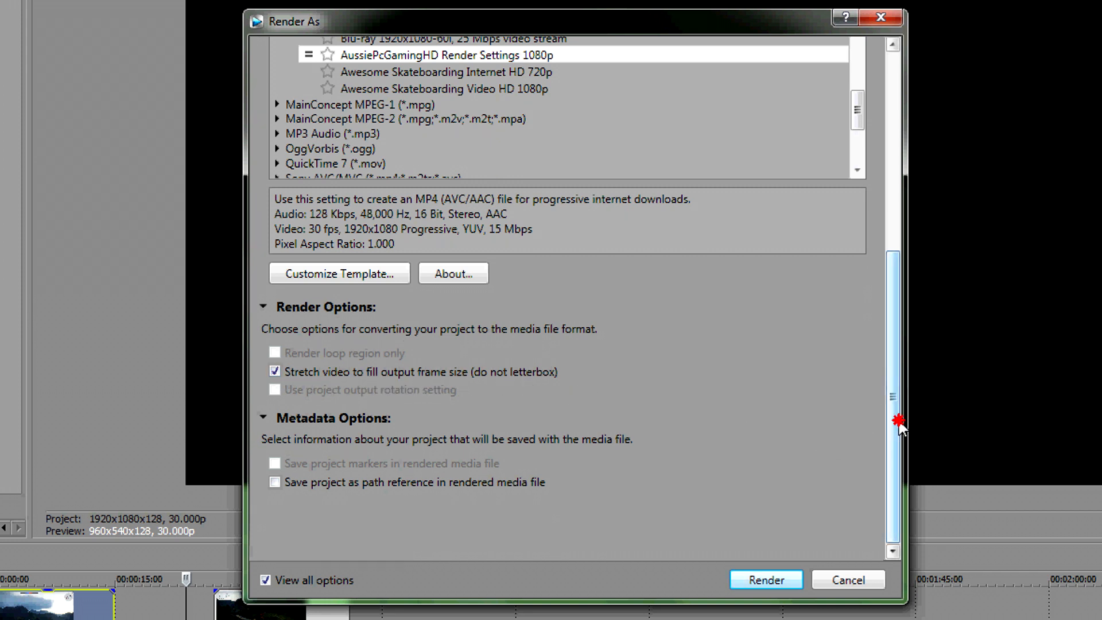
- Start rendering War Thunder Sony Vegas Tutorial.mp4
left_click(766, 580)
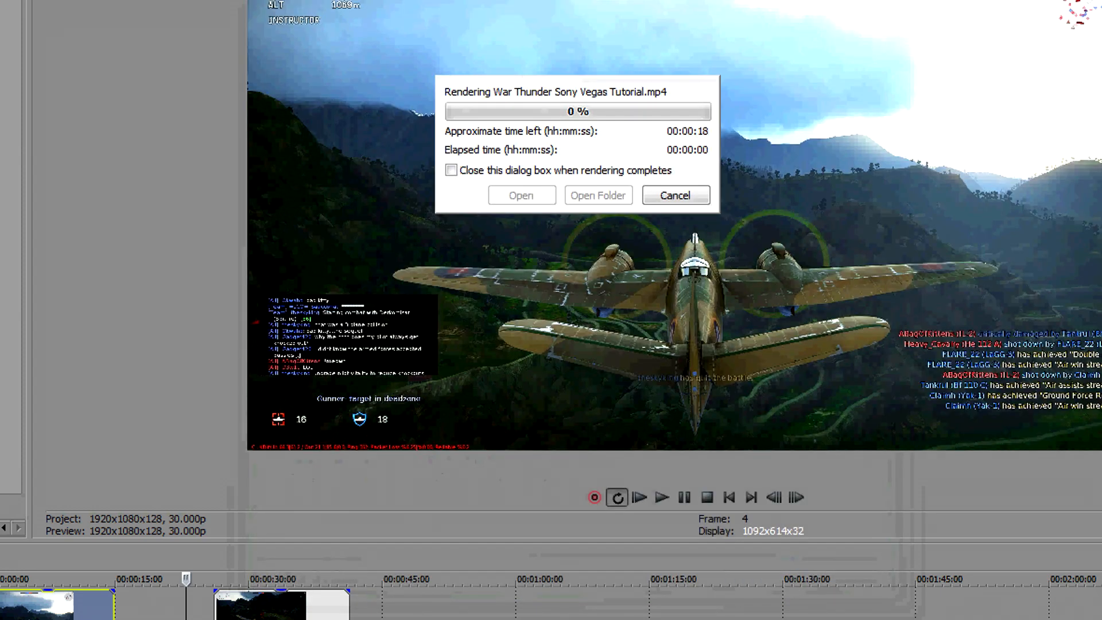